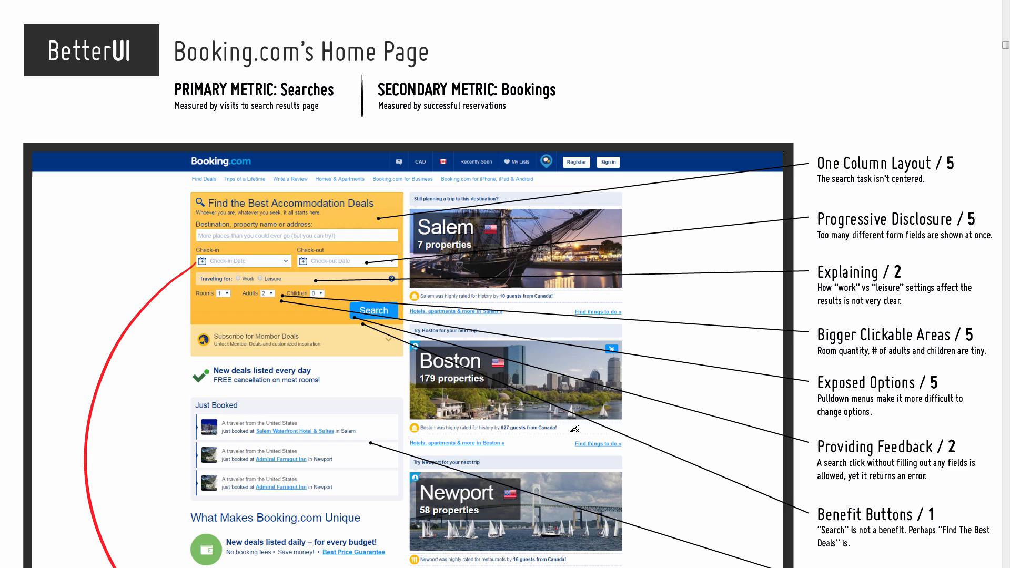
mouse_move(753, 405)
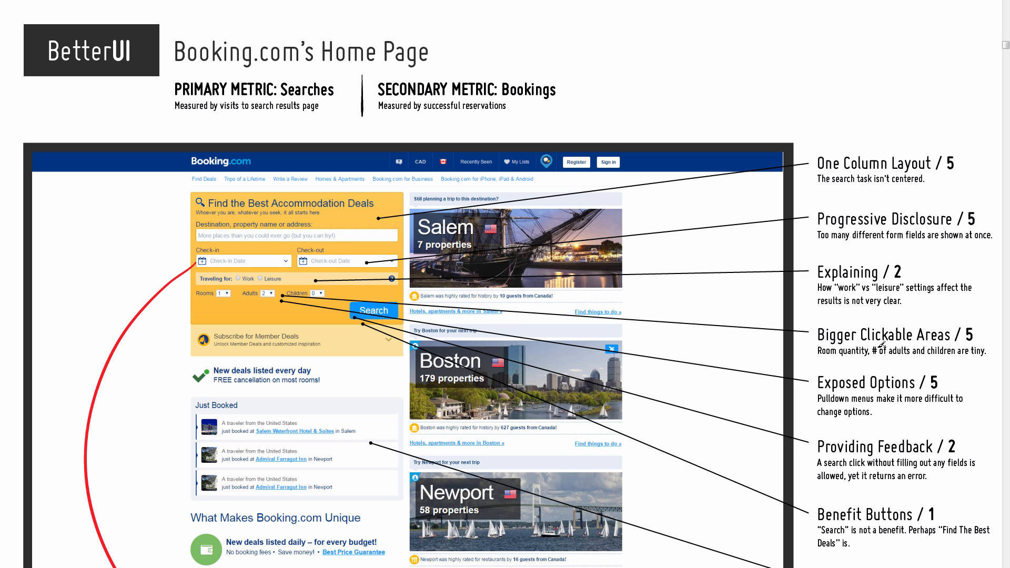
mouse_move(465, 427)
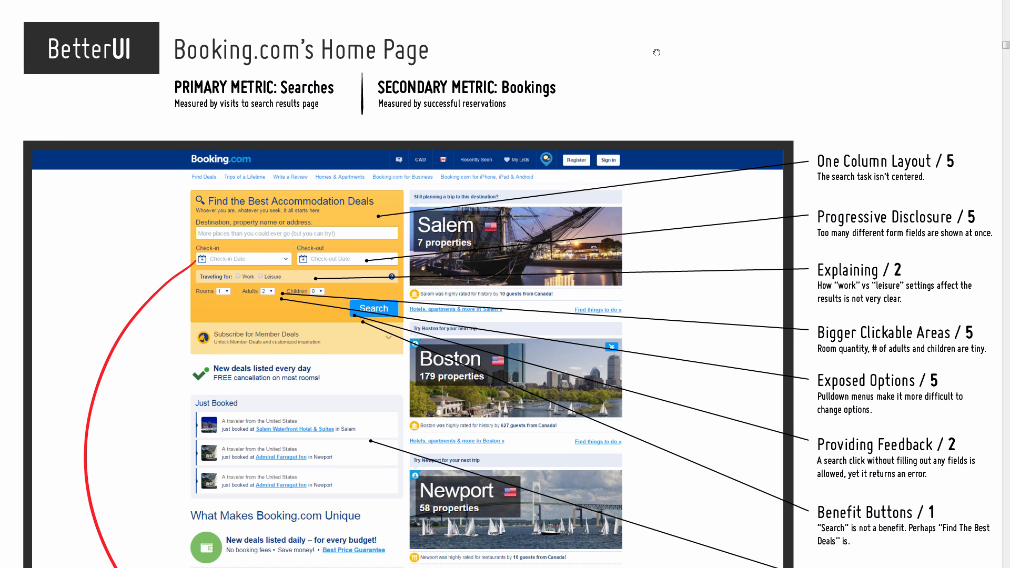
Scroll down the critique until the full Curiosity / 2 note about properties shows.
scroll("down", 3)
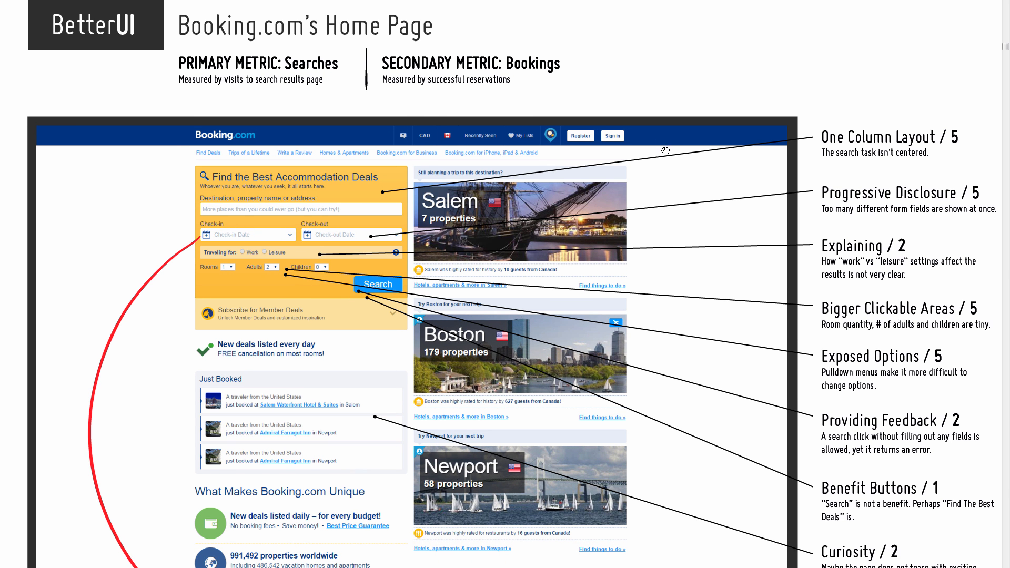
mouse_move(381, 431)
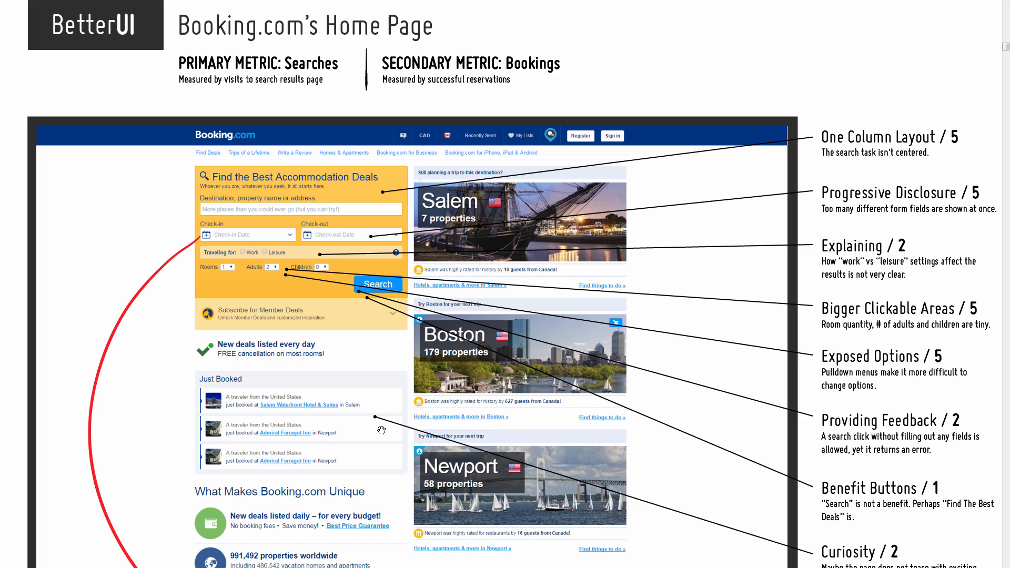
mouse_move(400, 404)
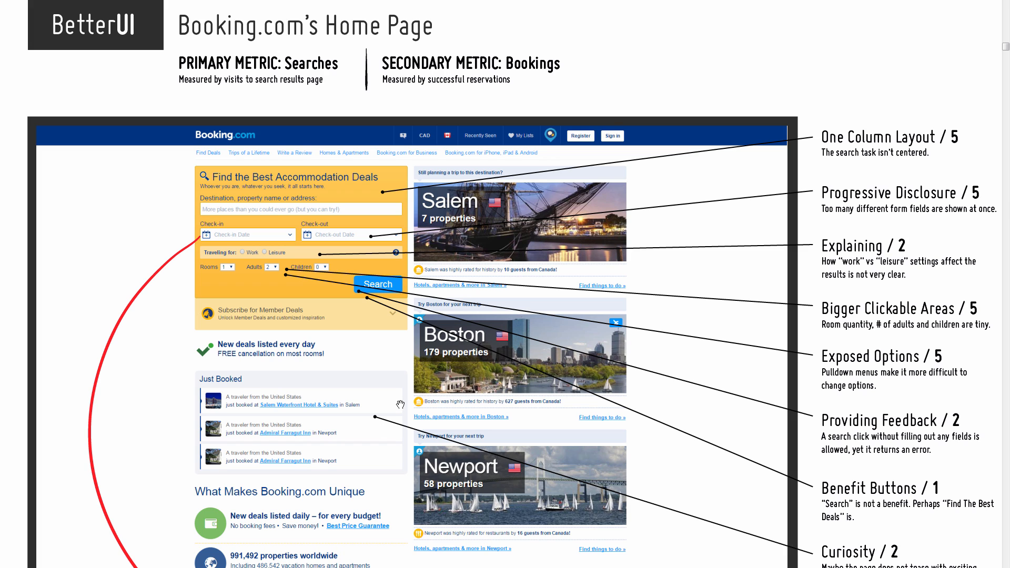
mouse_move(519, 377)
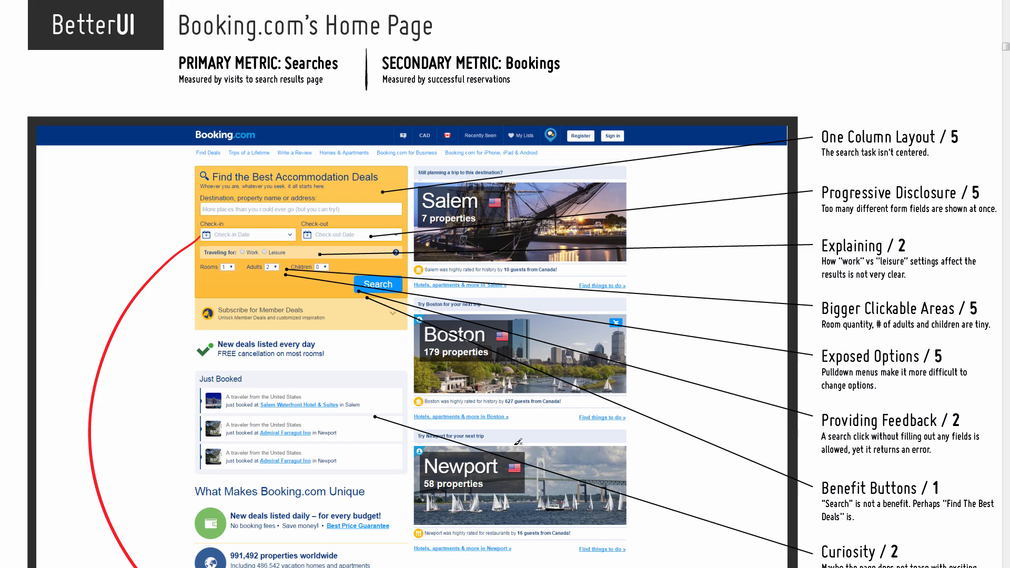
mouse_move(480, 460)
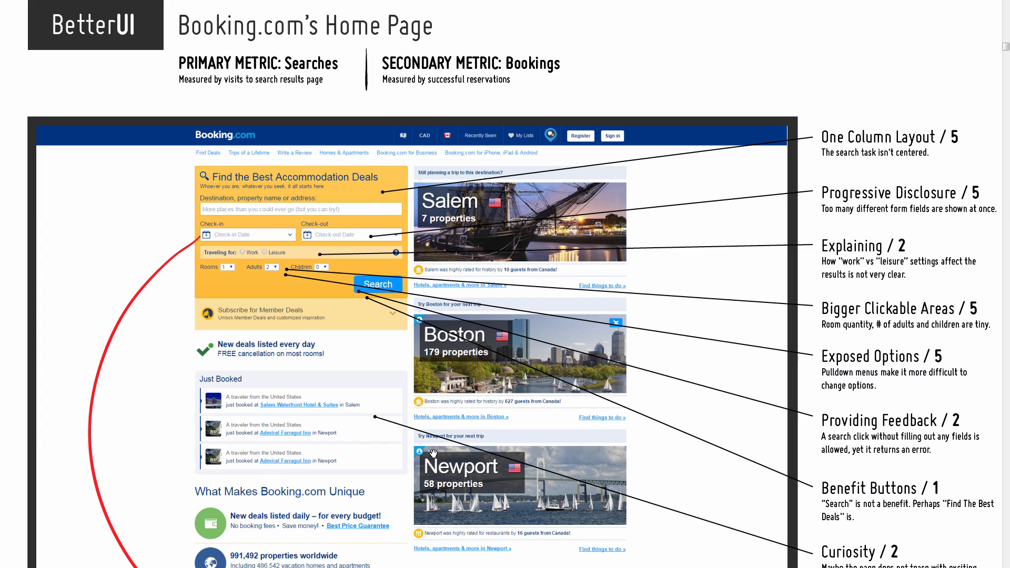
mouse_move(443, 450)
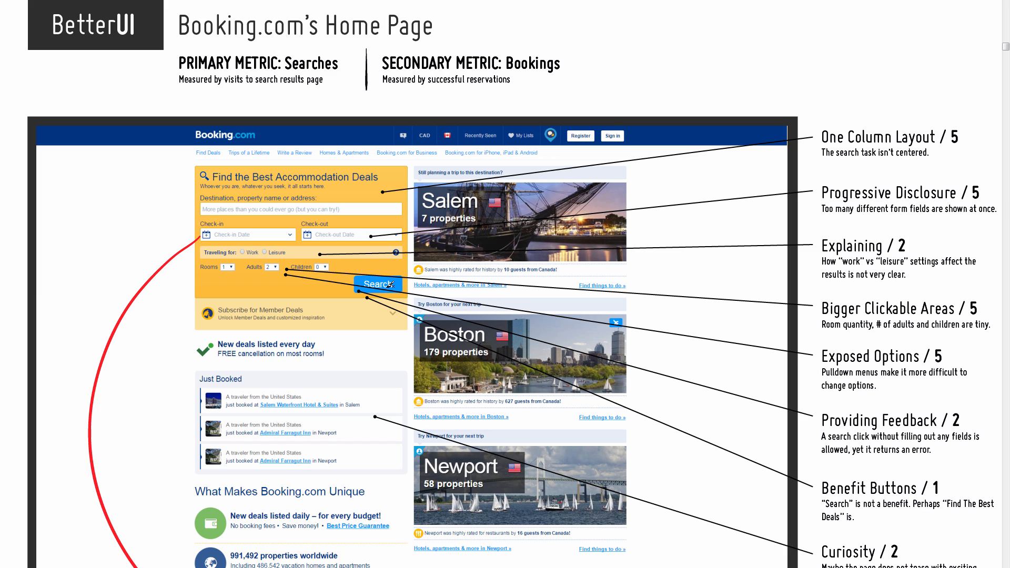
mouse_move(403, 236)
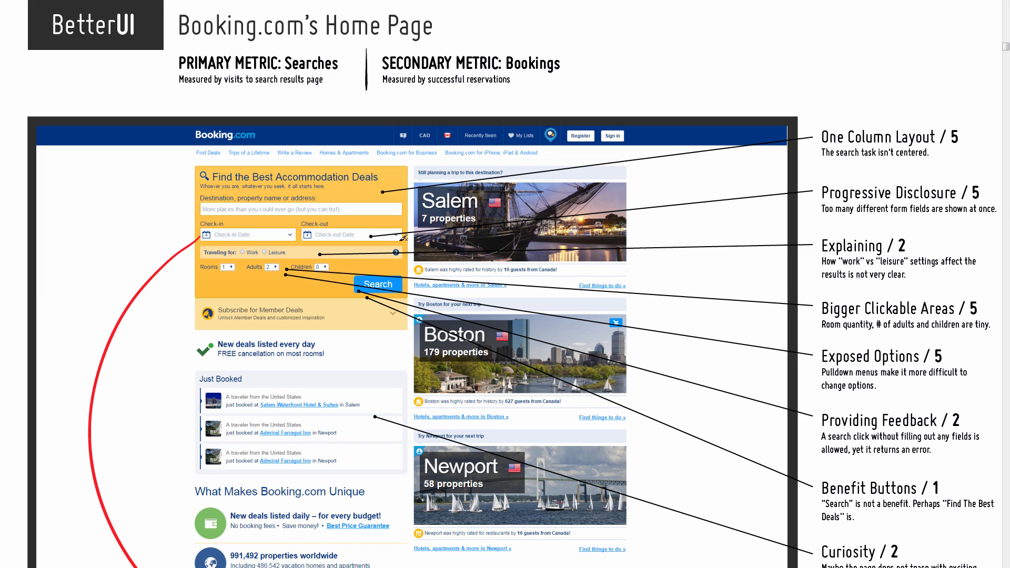
mouse_move(540, 83)
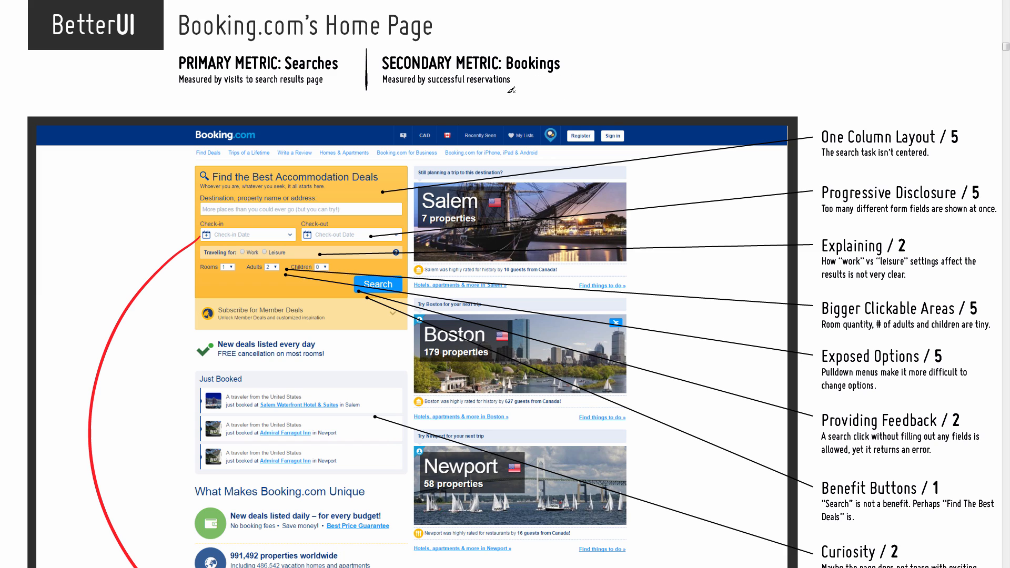
mouse_move(497, 293)
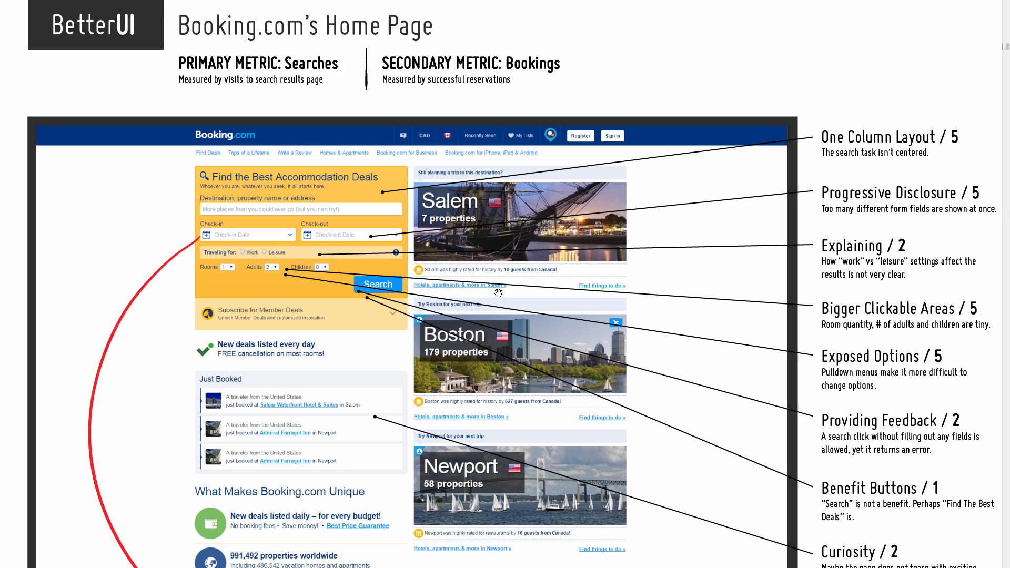
scroll("down", 3)
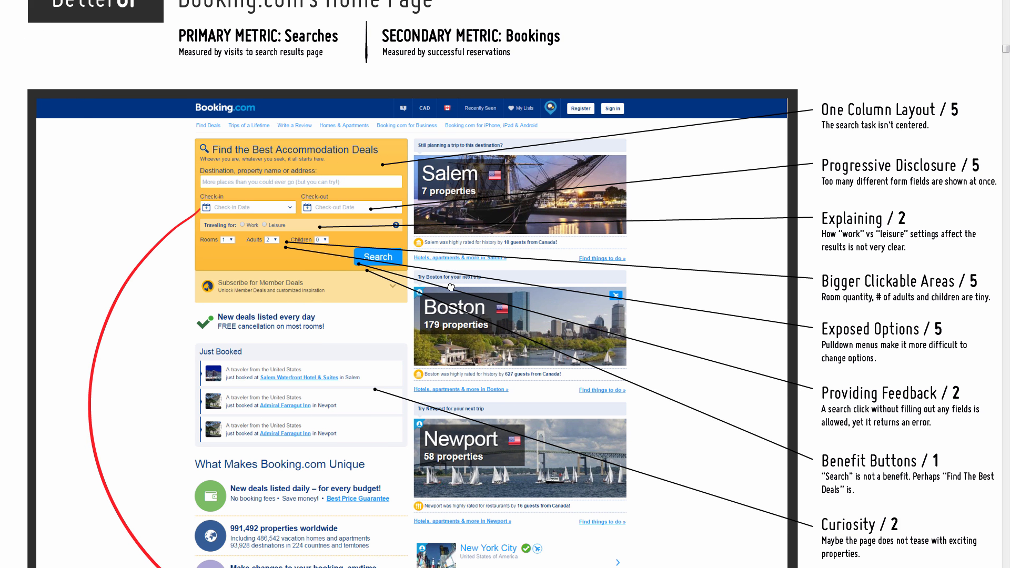
Scroll down to reveal the New York City and Niagara Falls listings in the mockup.
scroll("down", 3)
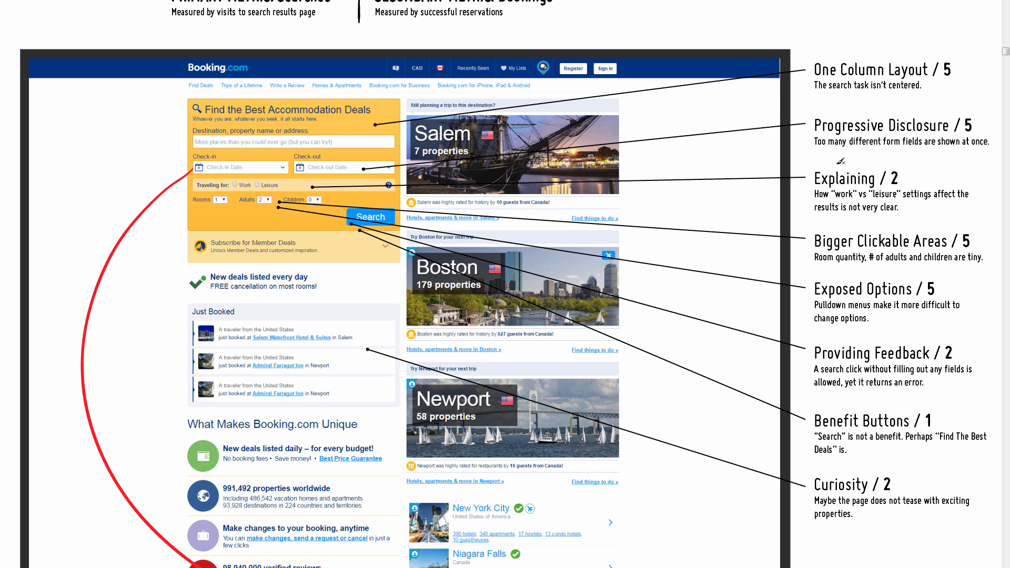
mouse_move(765, 117)
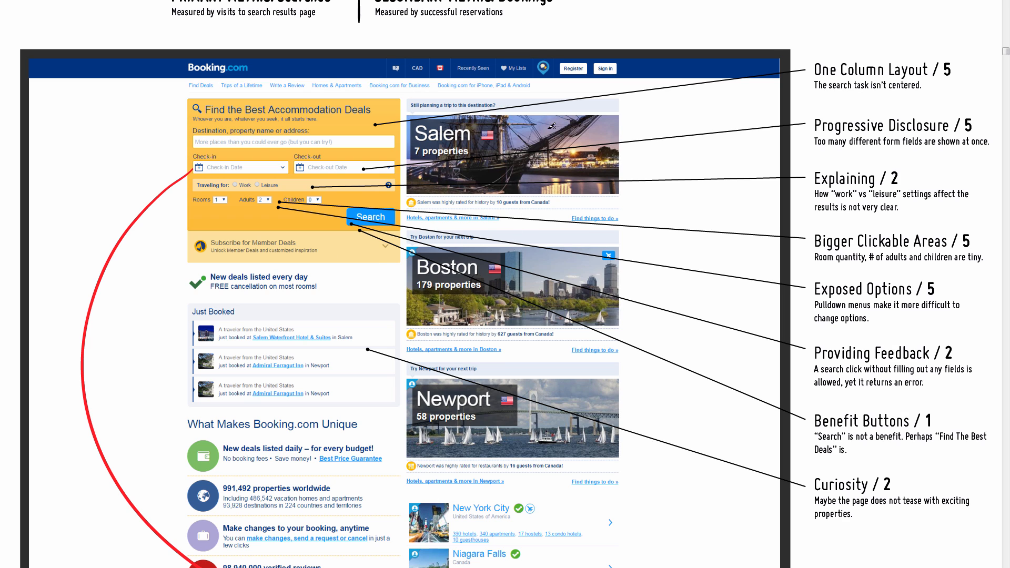
mouse_move(438, 315)
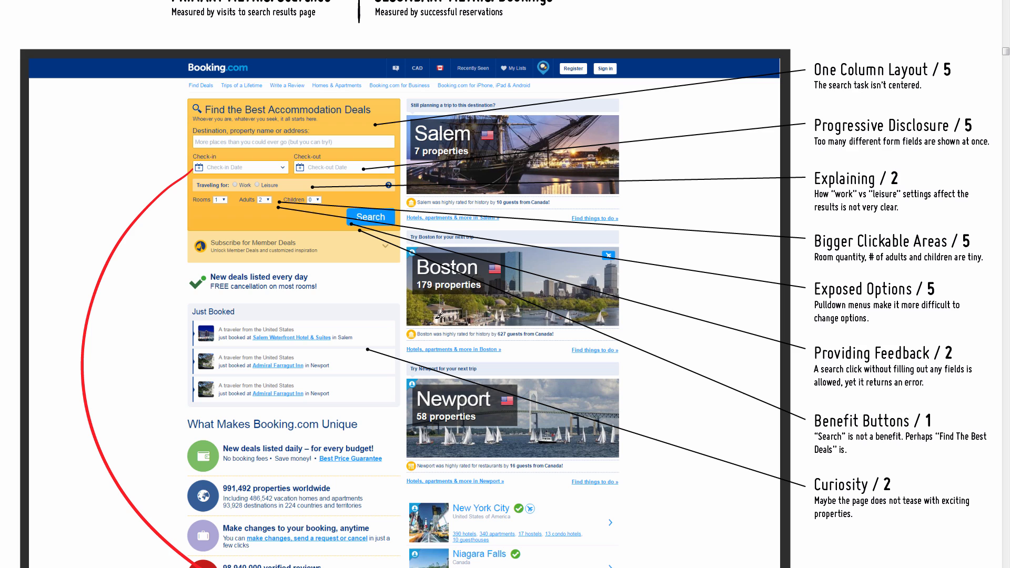
mouse_move(496, 249)
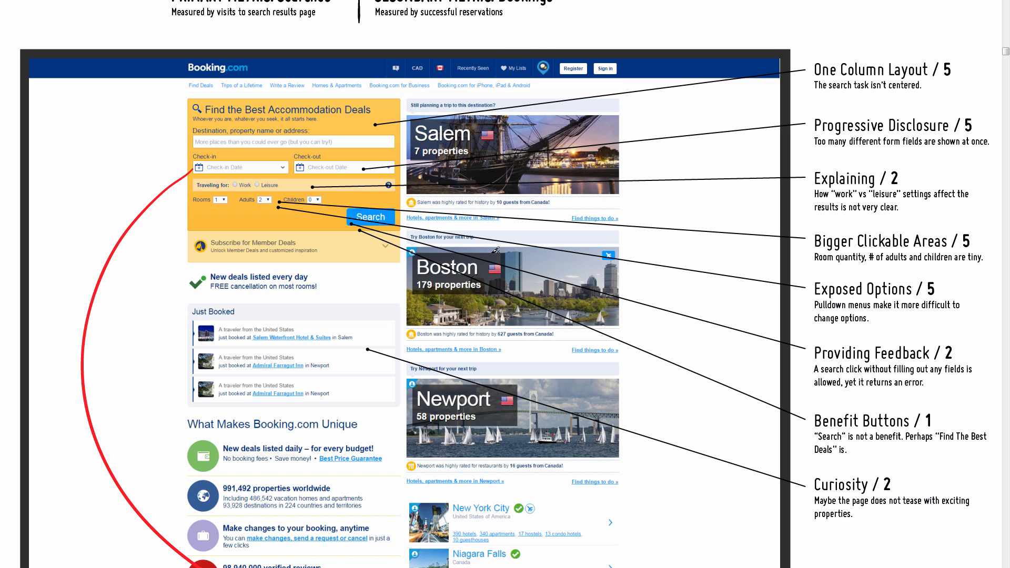
mouse_move(385, 357)
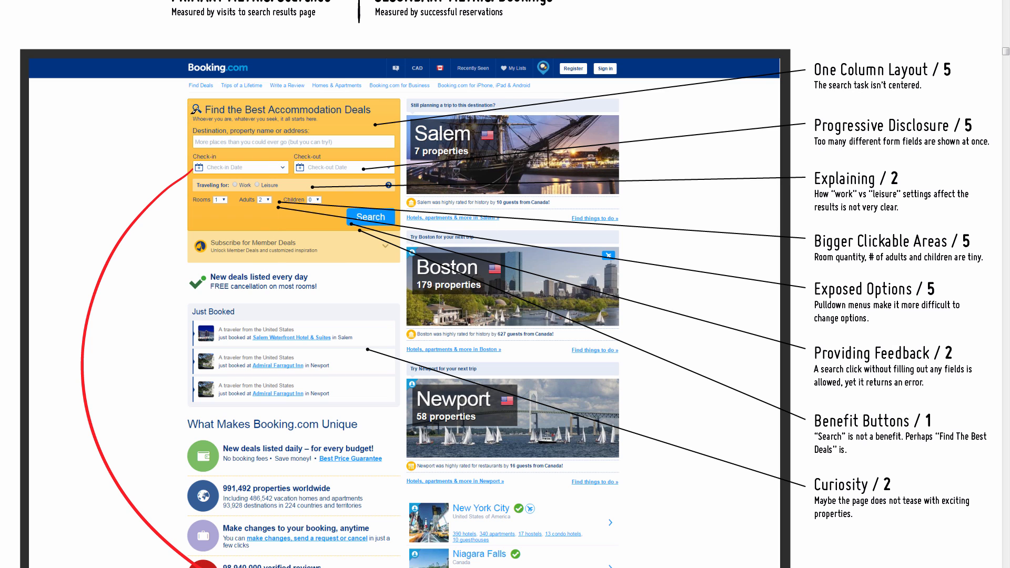
mouse_move(435, 173)
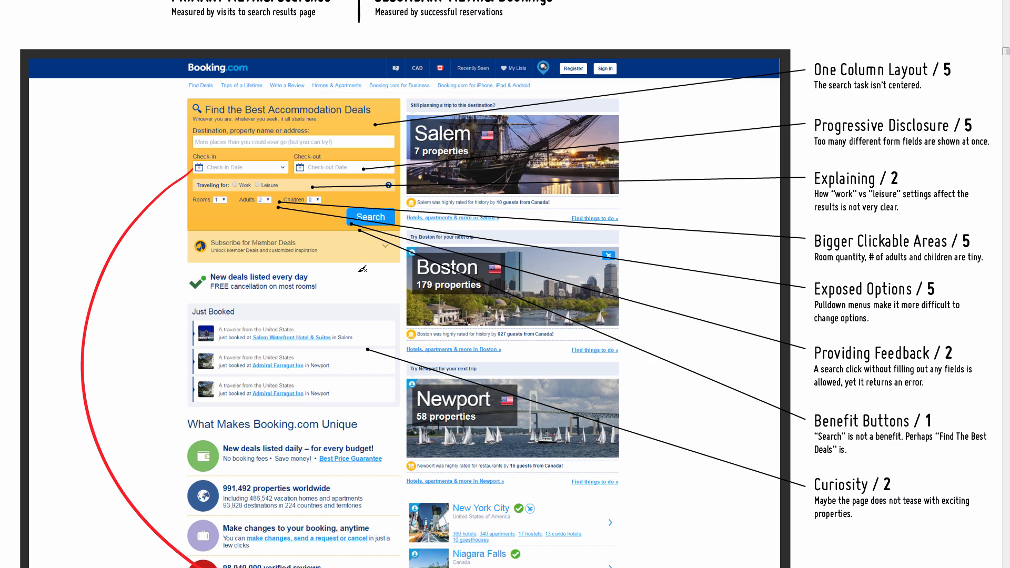
mouse_move(264, 129)
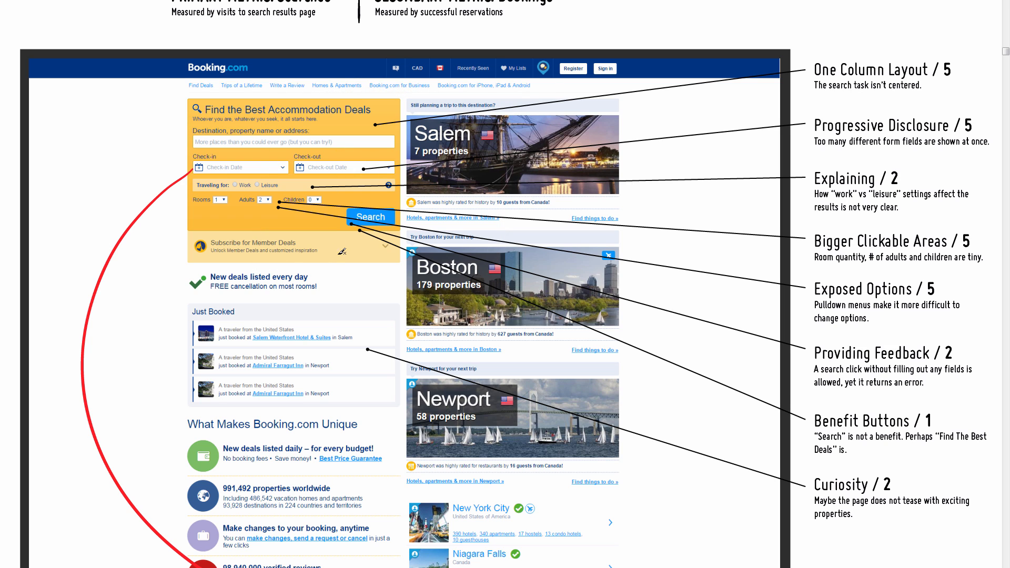
mouse_move(585, 261)
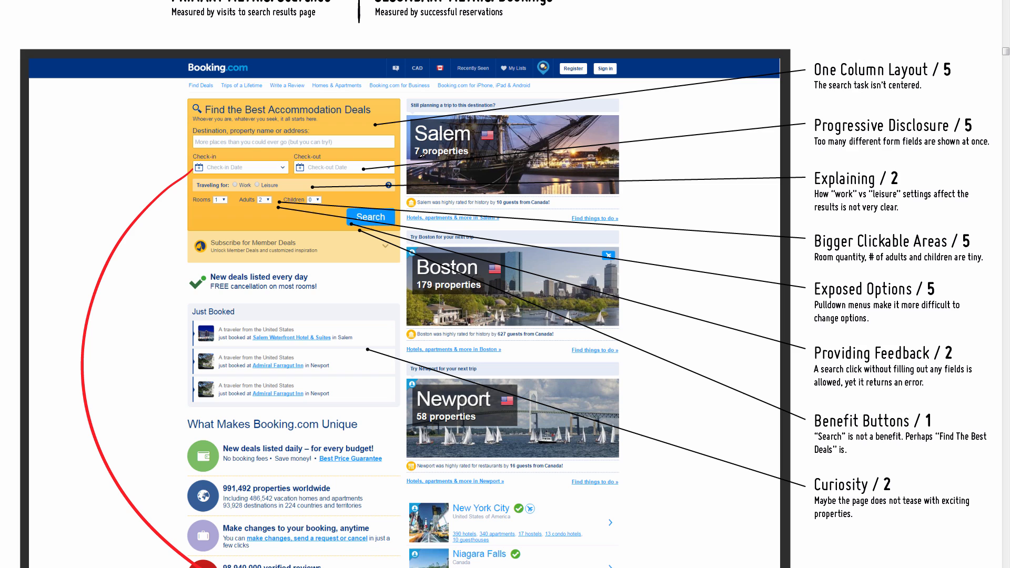
mouse_move(457, 418)
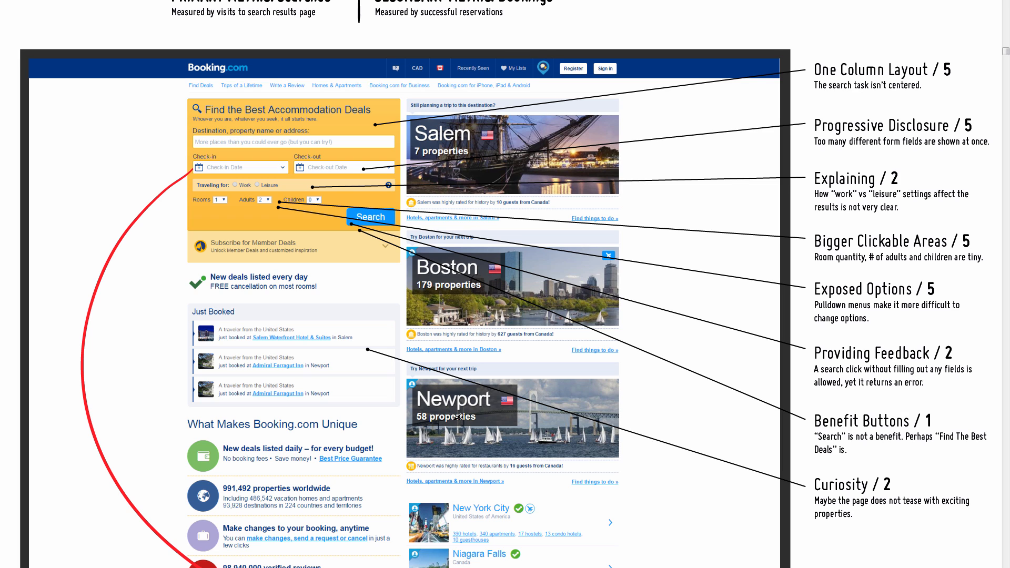
mouse_move(465, 364)
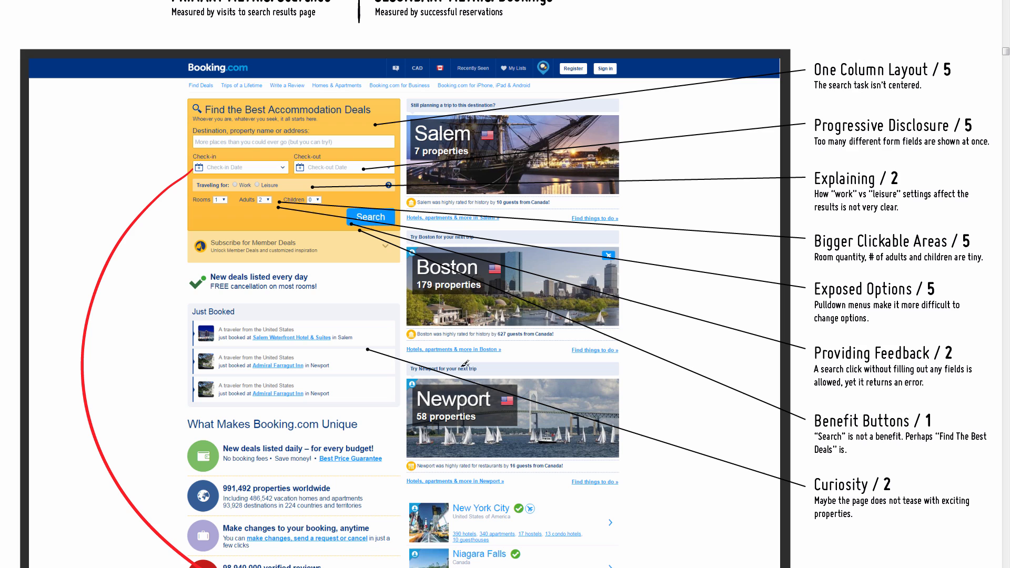
mouse_move(171, 264)
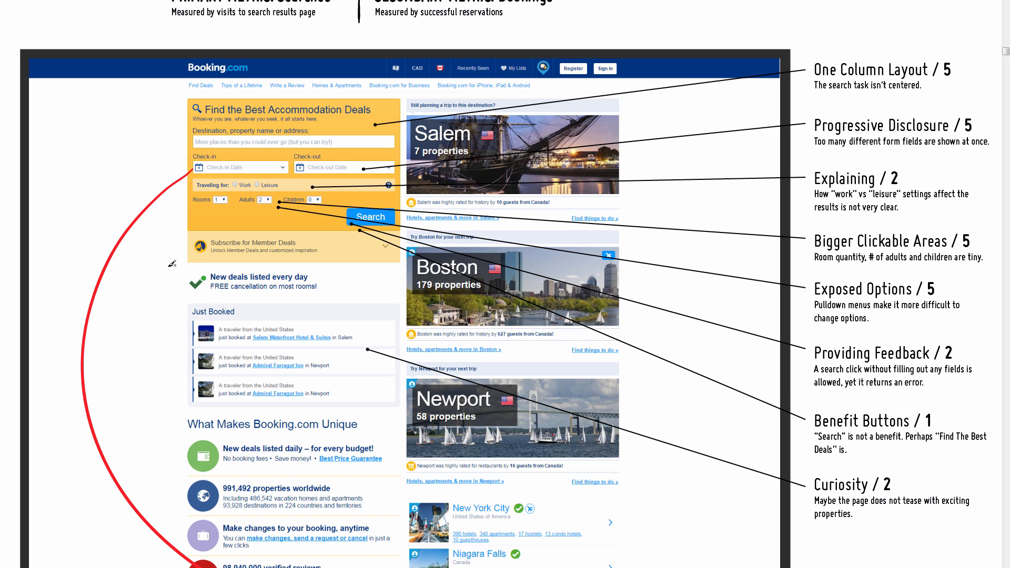
mouse_move(428, 438)
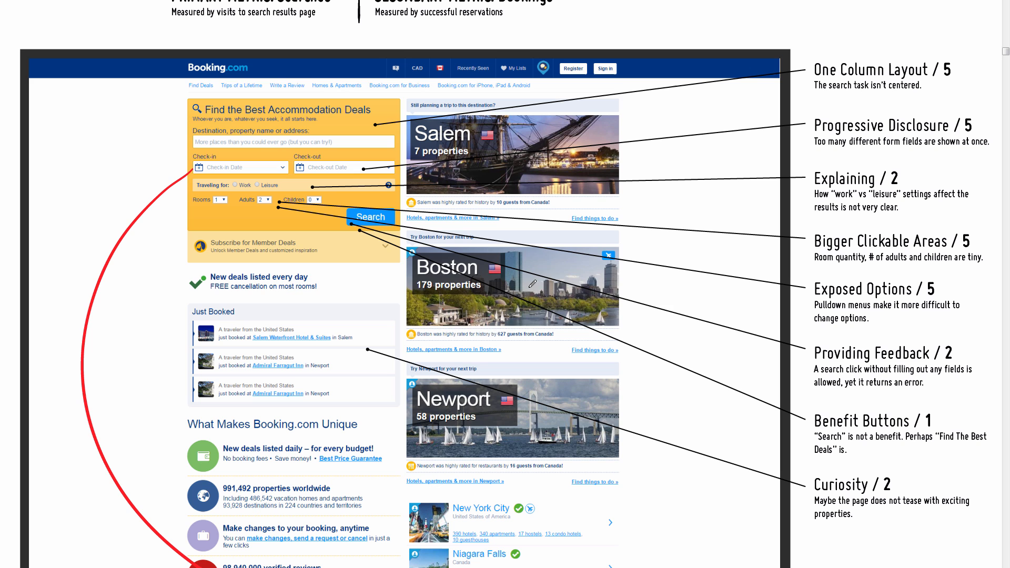
key("alt+tab")
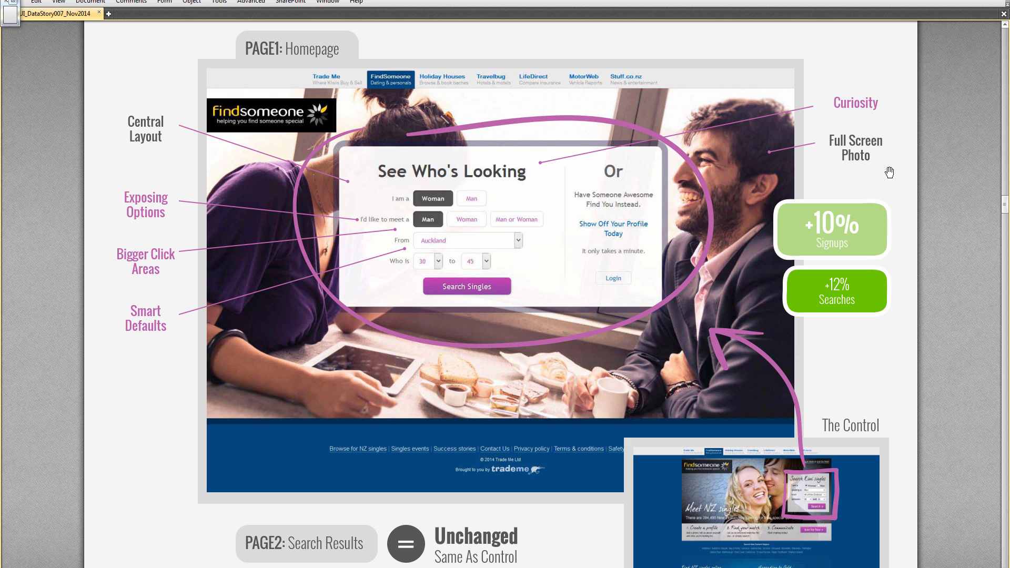
mouse_move(898, 187)
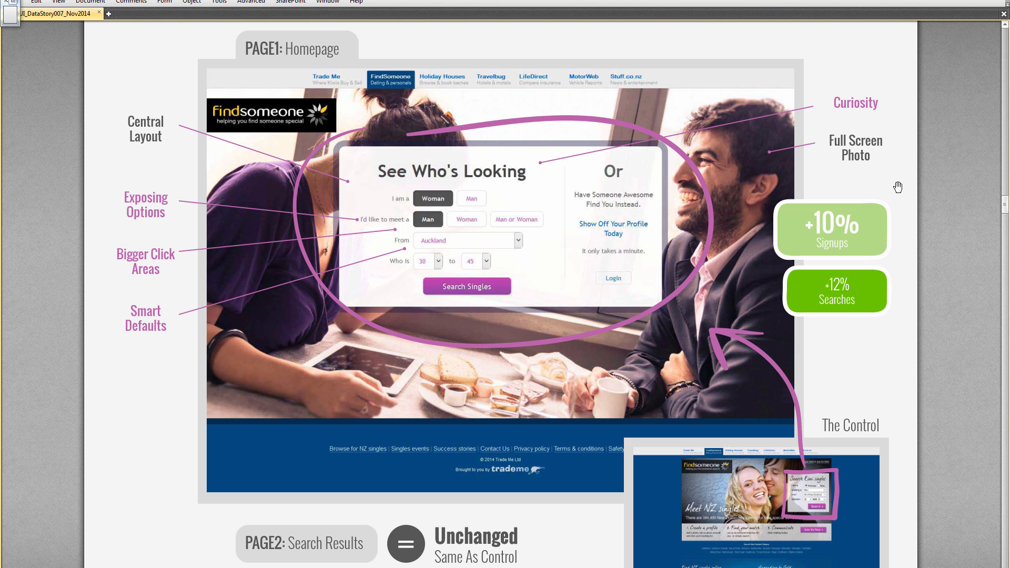
mouse_move(876, 186)
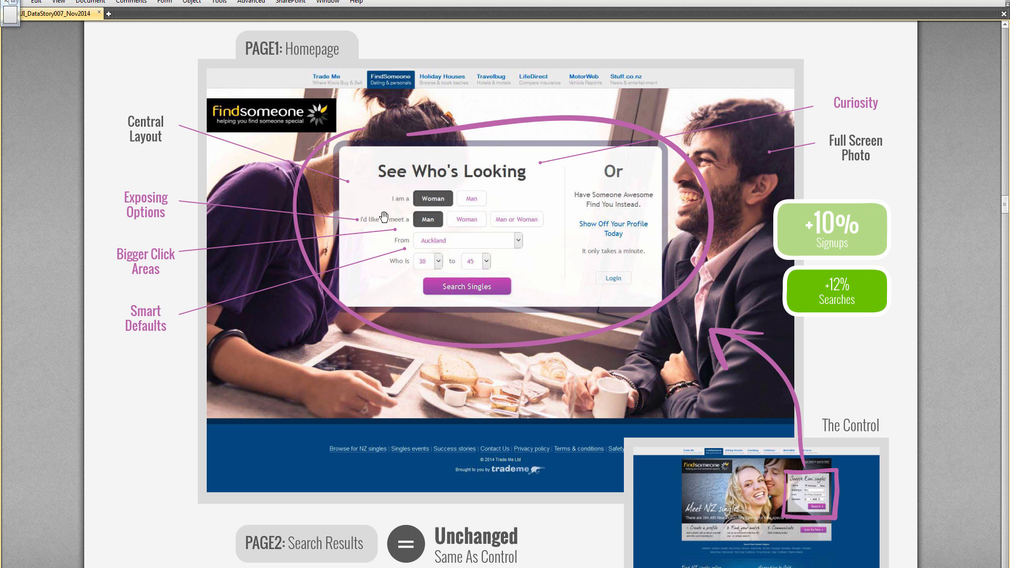
mouse_move(496, 205)
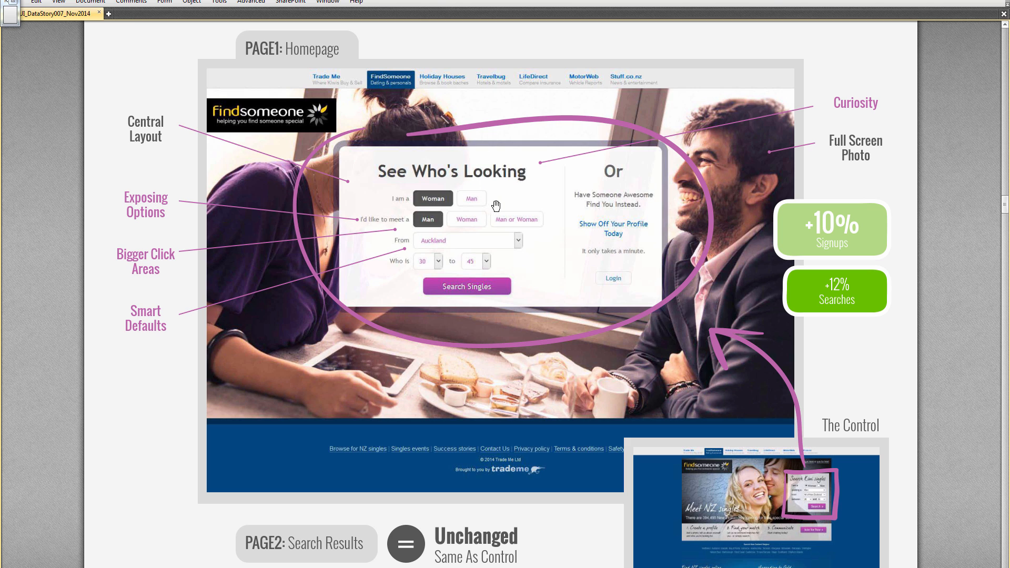
mouse_move(374, 251)
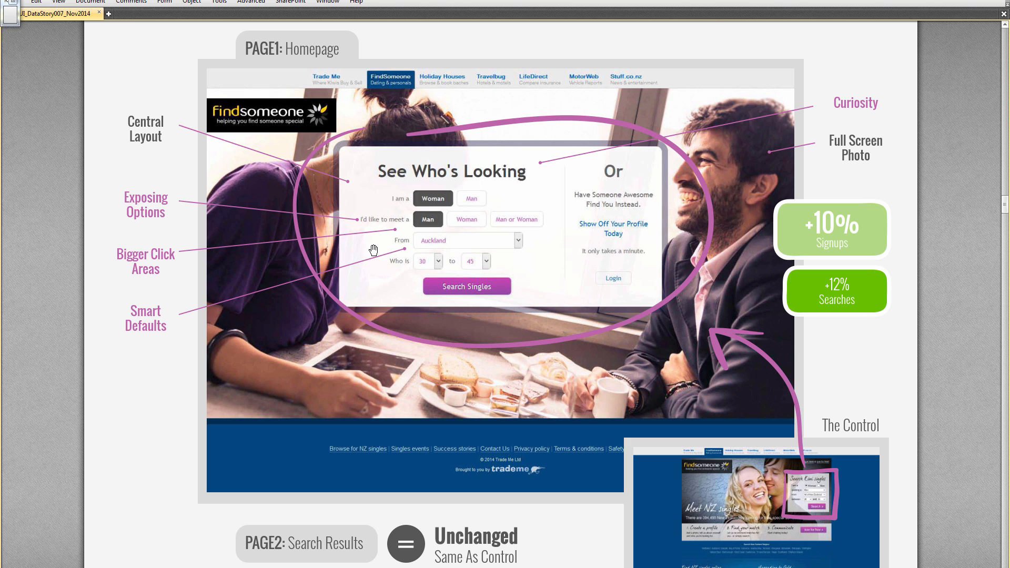
mouse_move(637, 334)
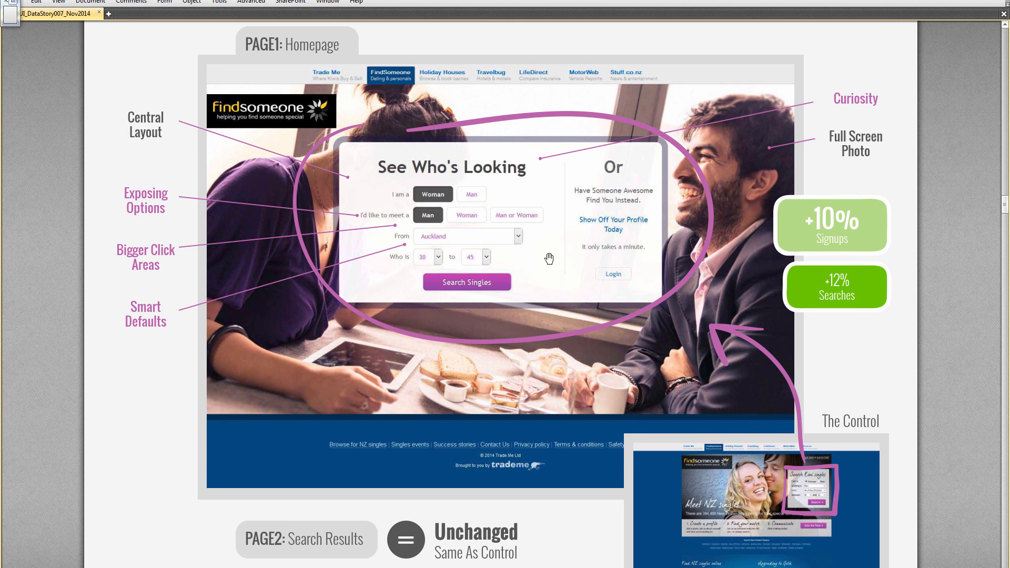
mouse_move(803, 496)
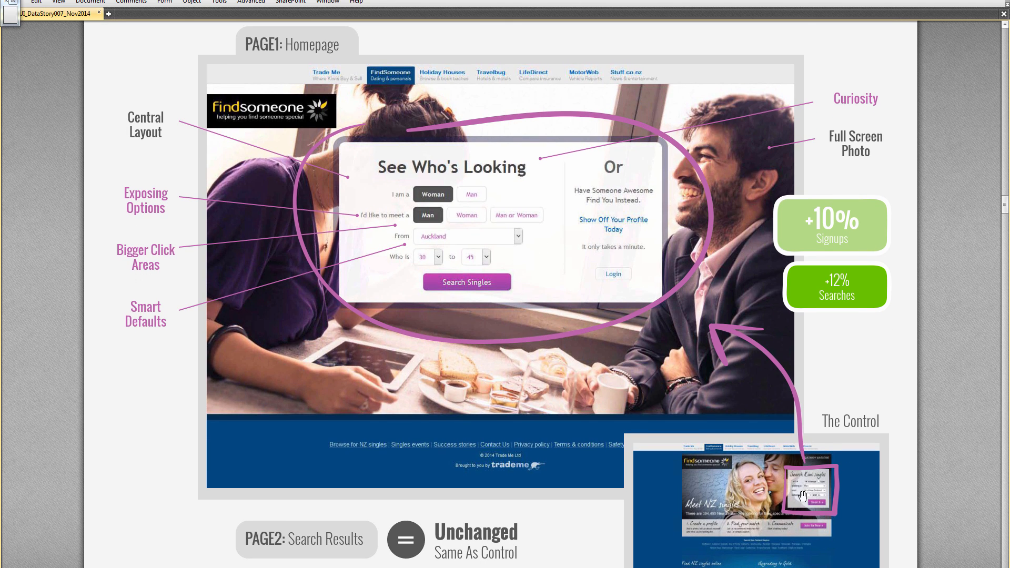
mouse_move(810, 486)
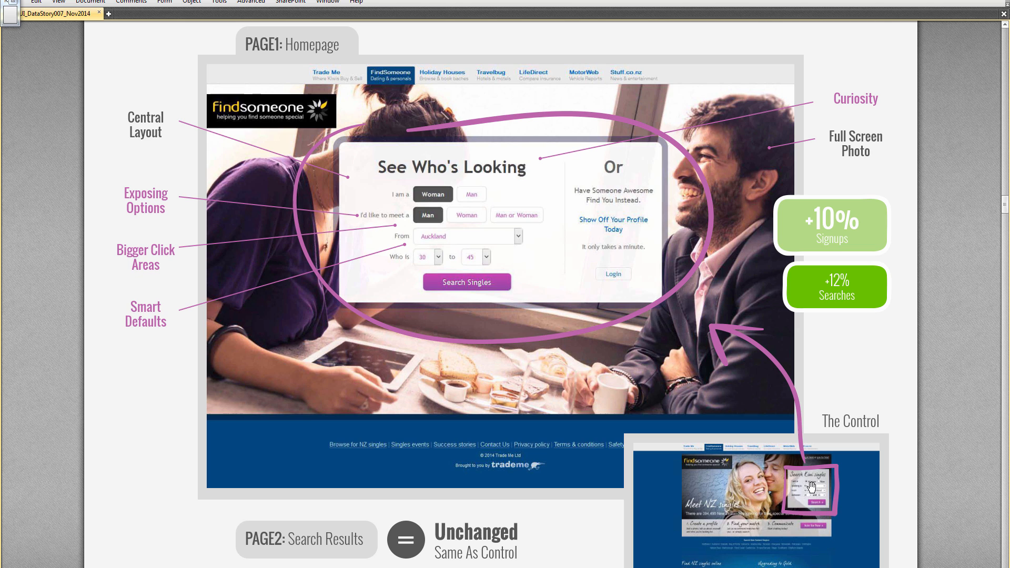
mouse_move(812, 489)
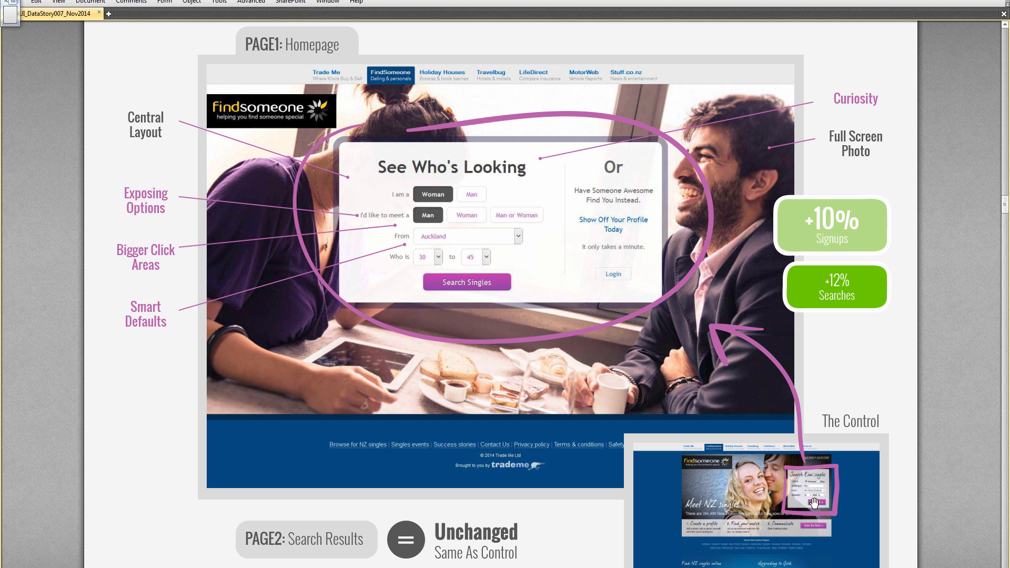
mouse_move(744, 492)
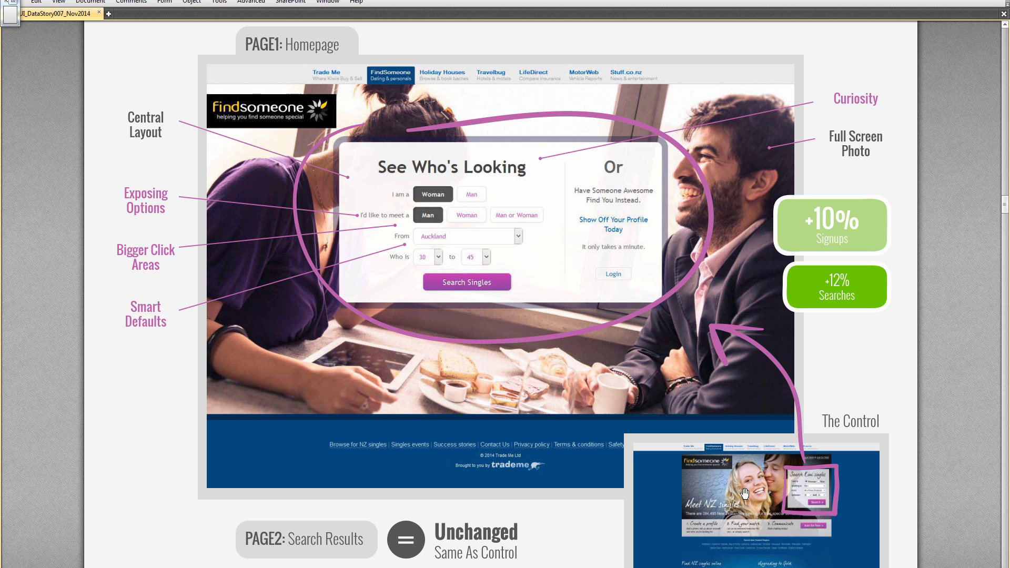
mouse_move(400, 169)
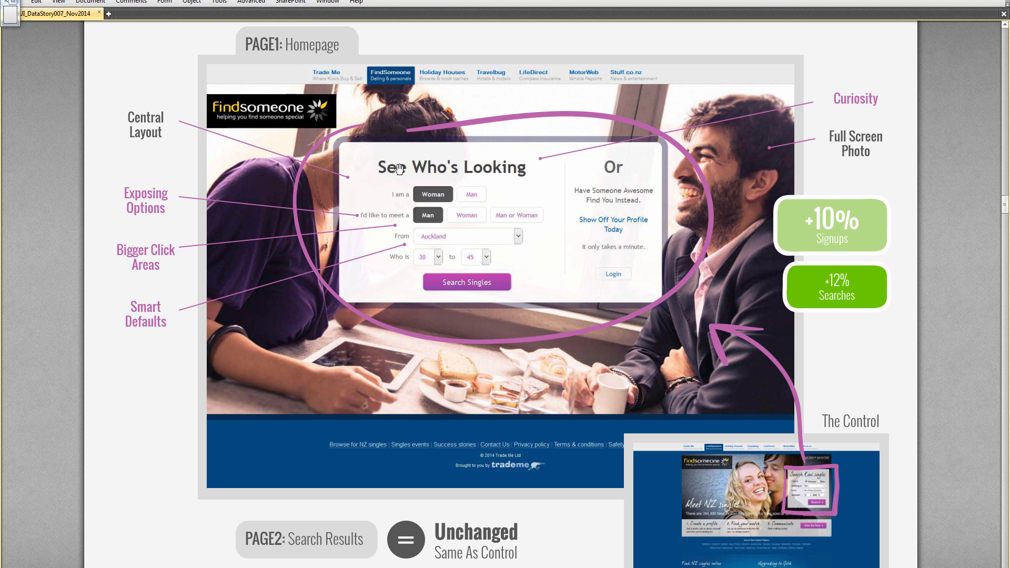
mouse_move(154, 348)
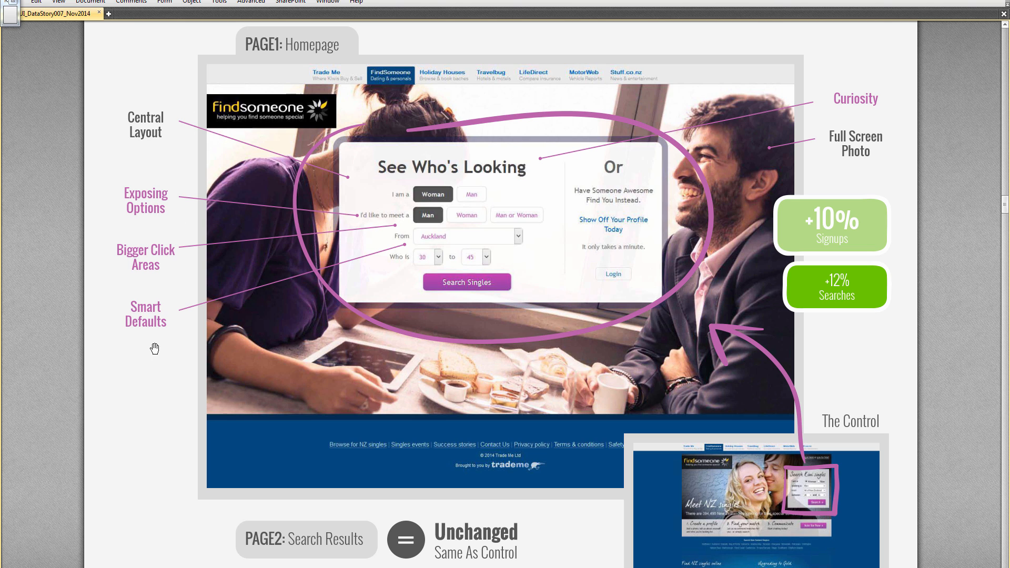
mouse_move(158, 335)
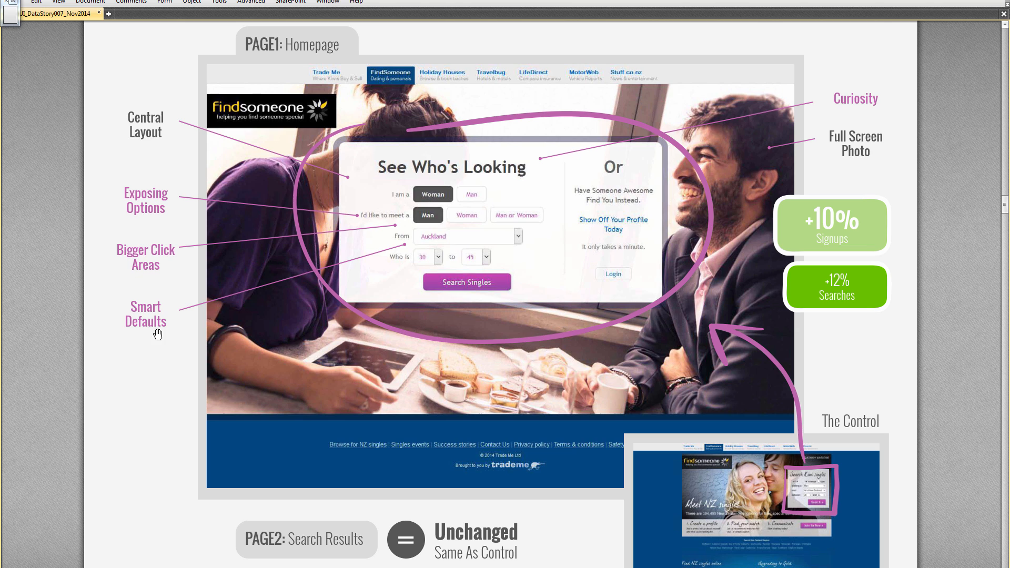
mouse_move(488, 272)
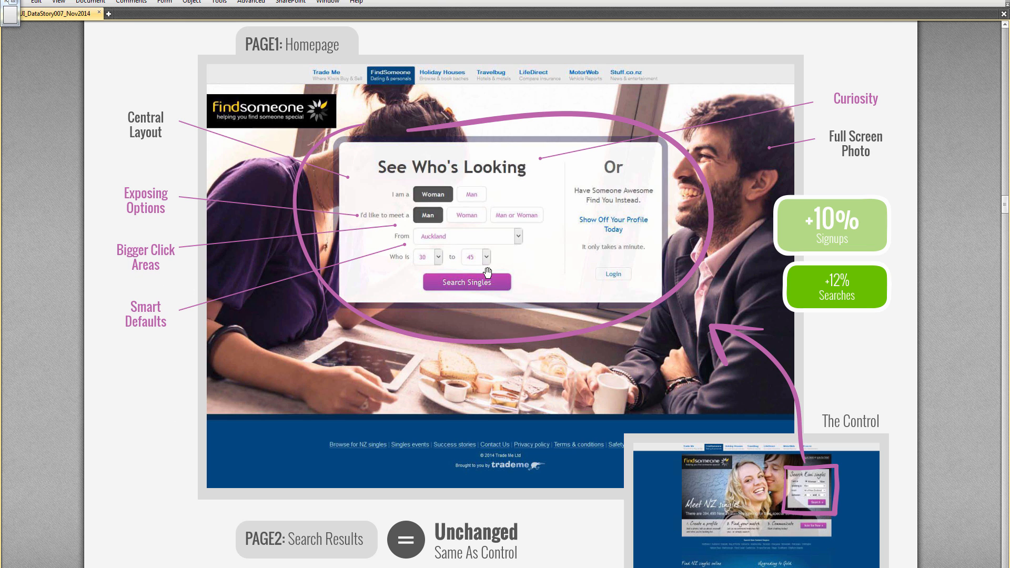
mouse_move(514, 401)
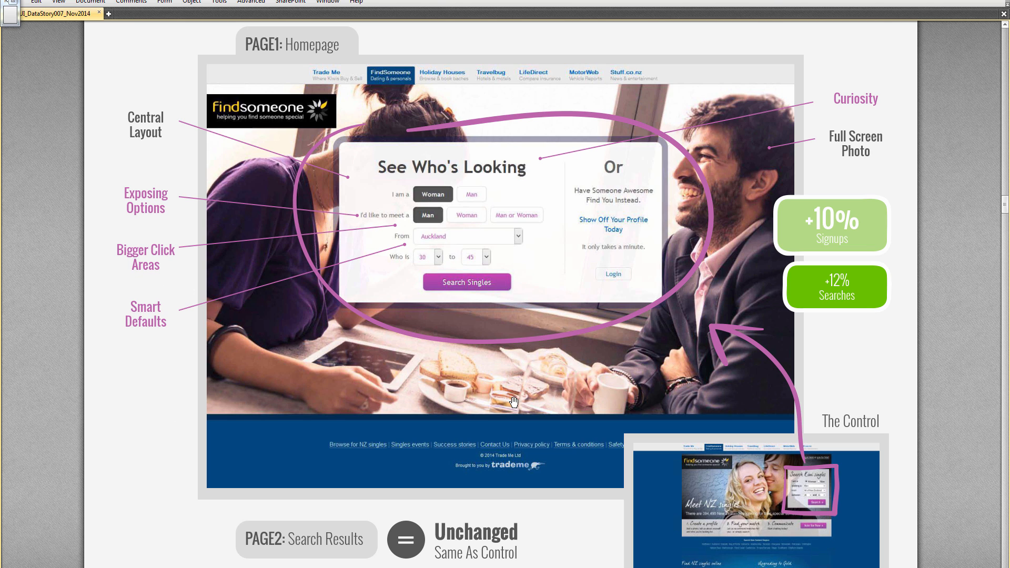
mouse_move(806, 119)
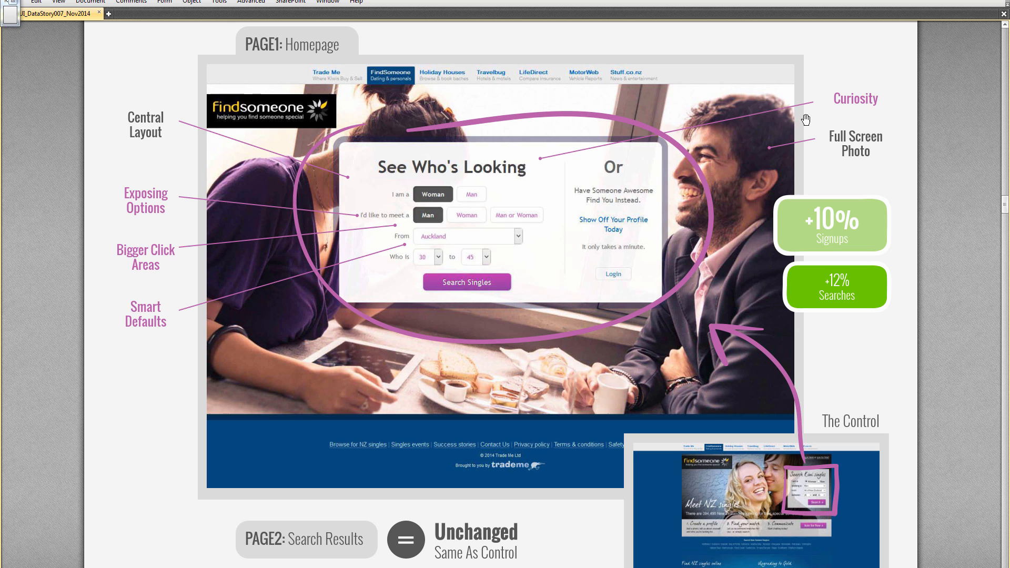
mouse_move(308, 104)
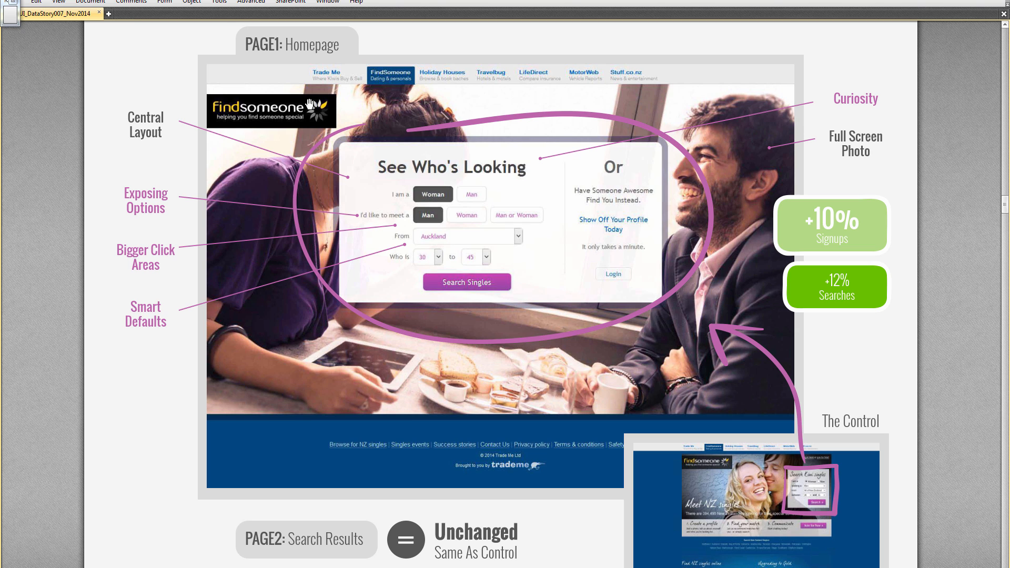
mouse_move(676, 297)
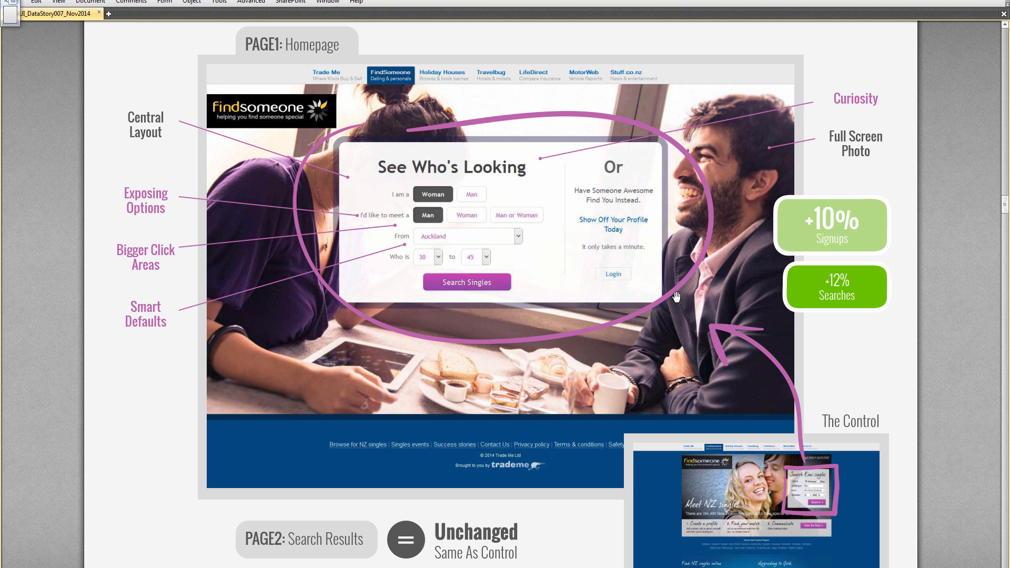
mouse_move(647, 320)
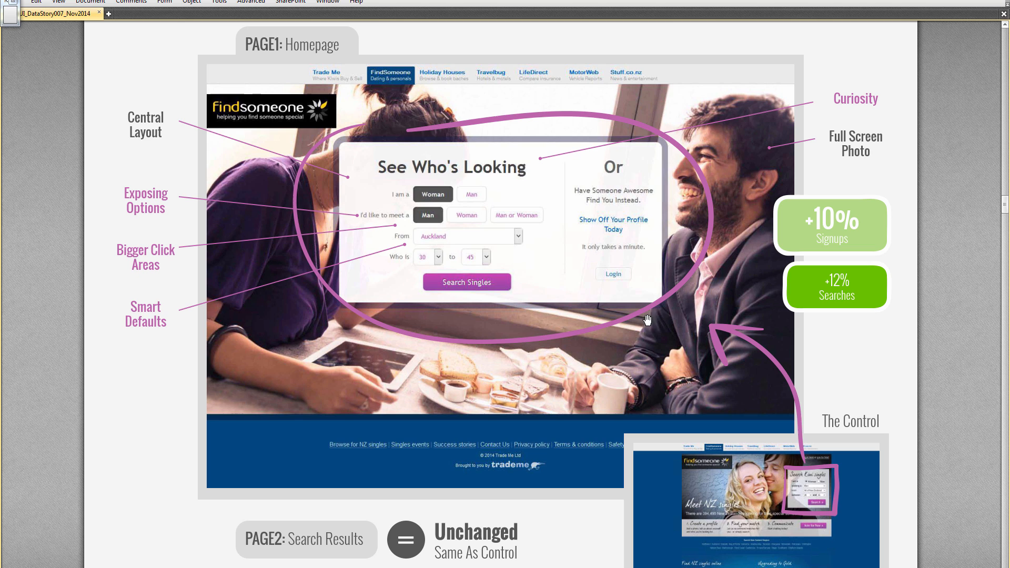
mouse_move(400, 294)
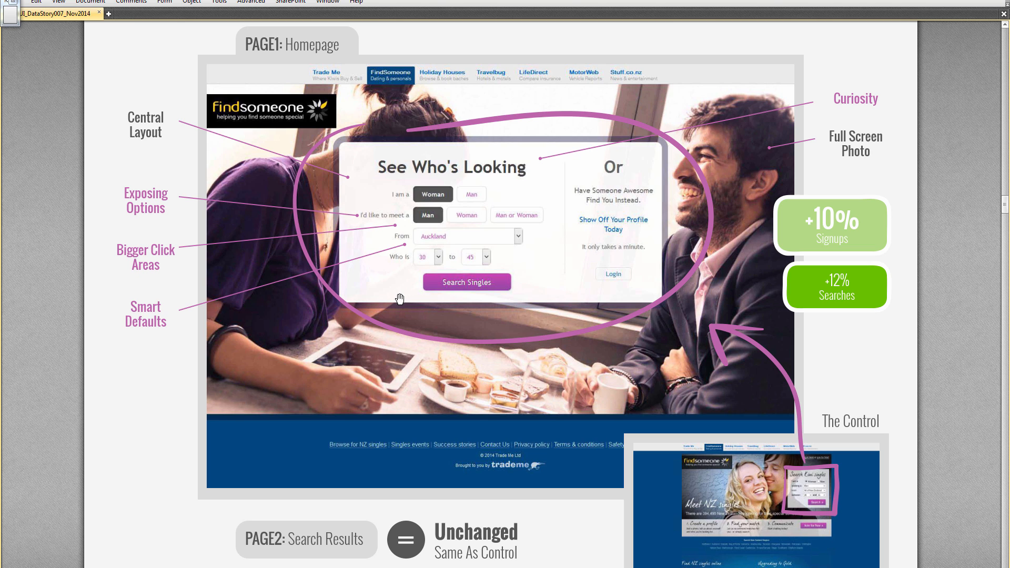
mouse_move(401, 329)
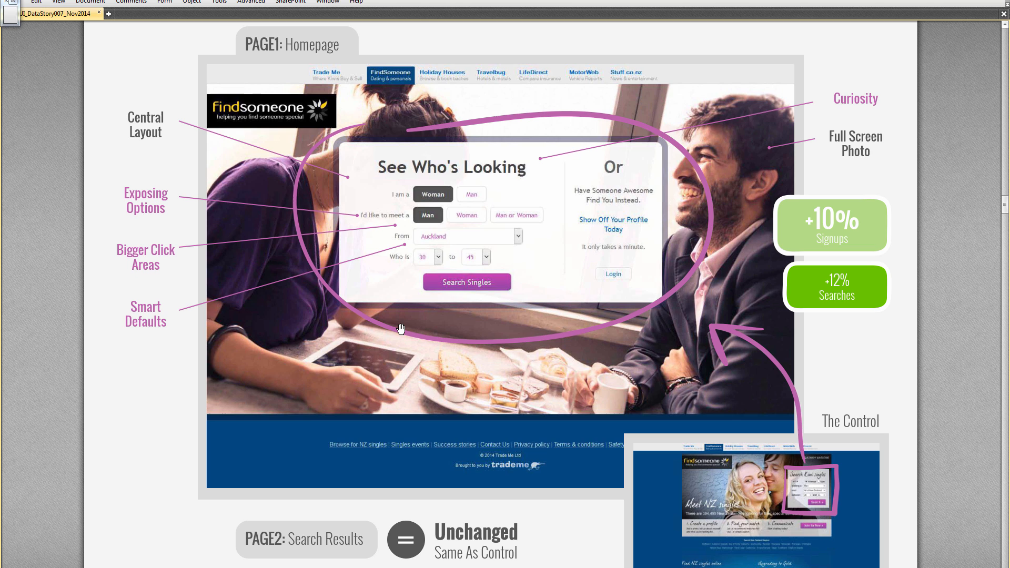
mouse_move(403, 322)
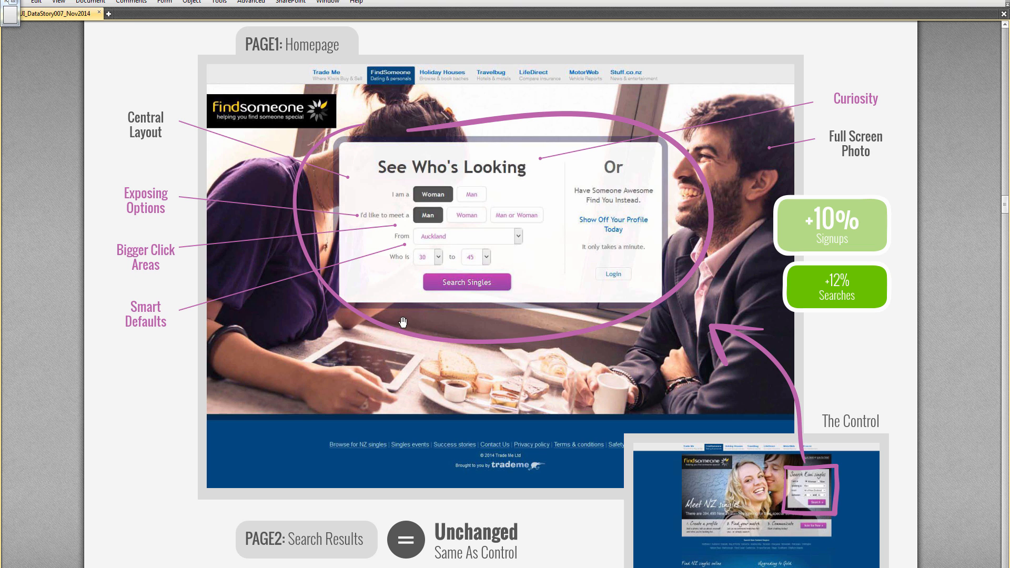
mouse_move(666, 377)
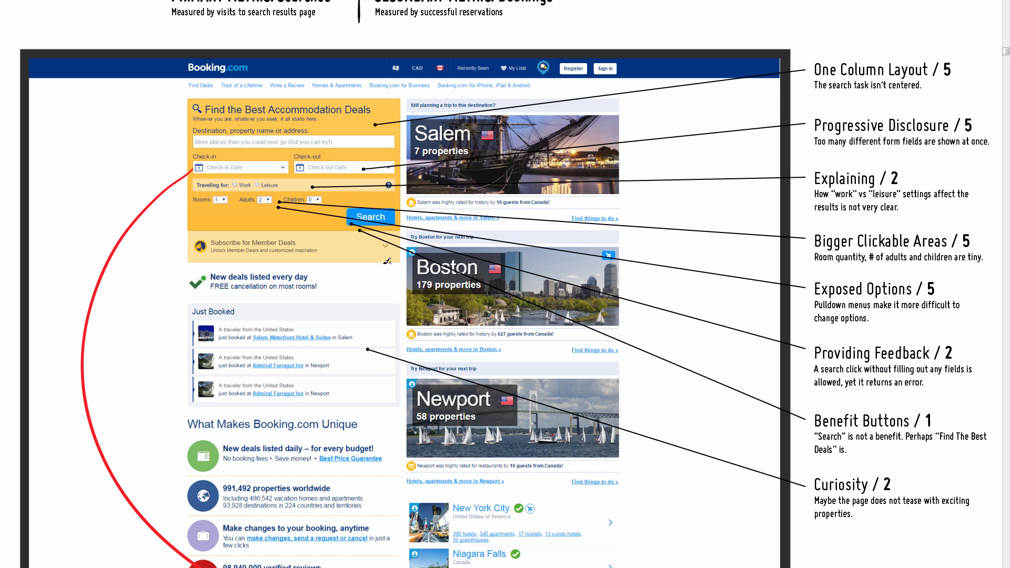
mouse_move(381, 200)
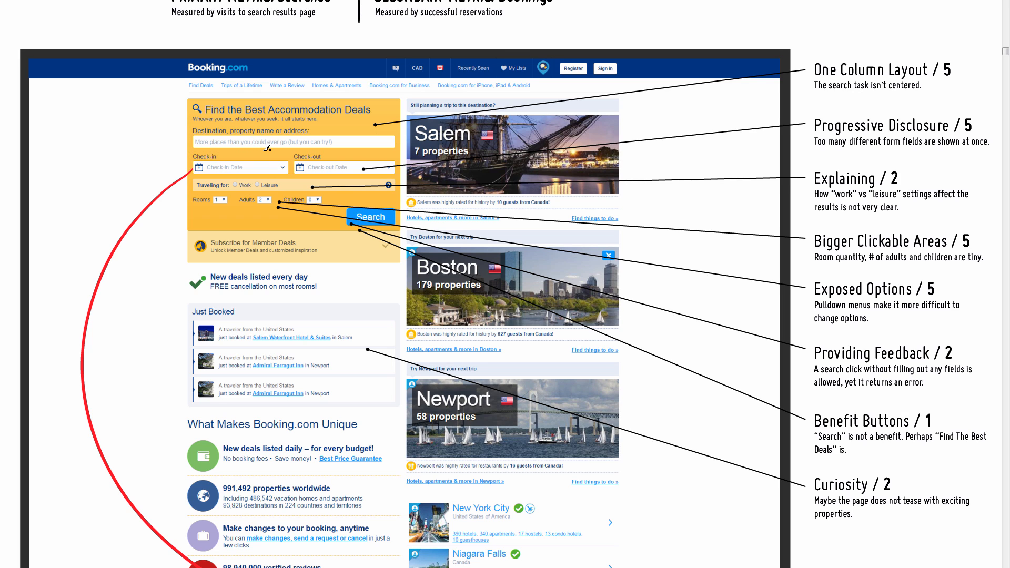
mouse_move(204, 135)
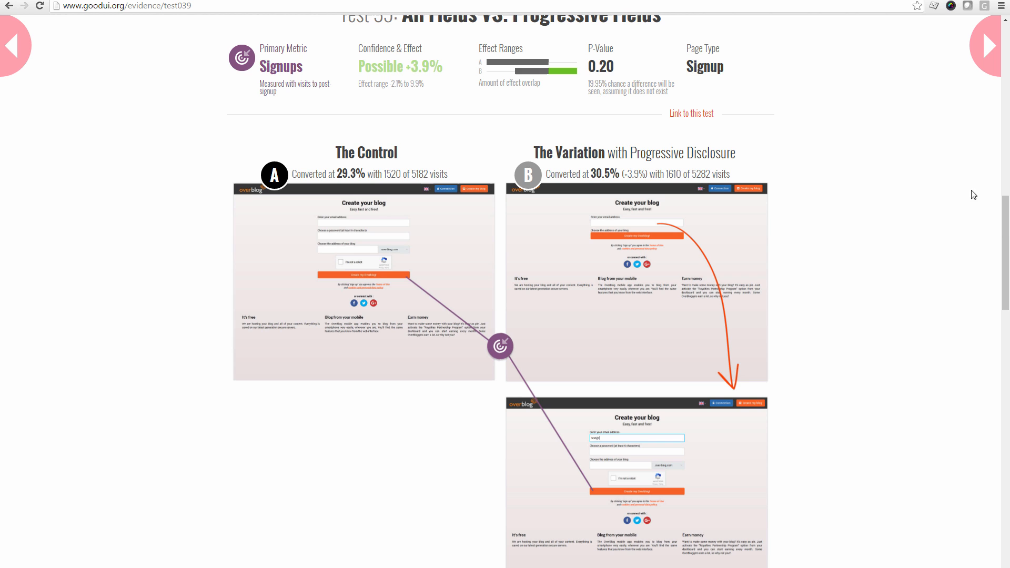
Scroll the GoodUI Test 39 page to its Notes About This Test section and enter 'test@t'.
scroll("up", 3)
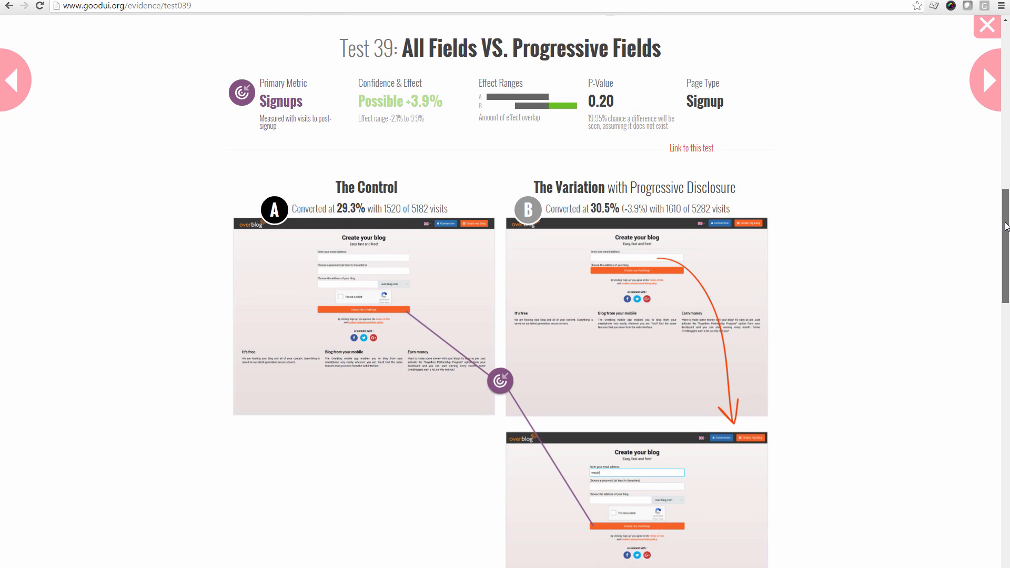
scroll("up", 3)
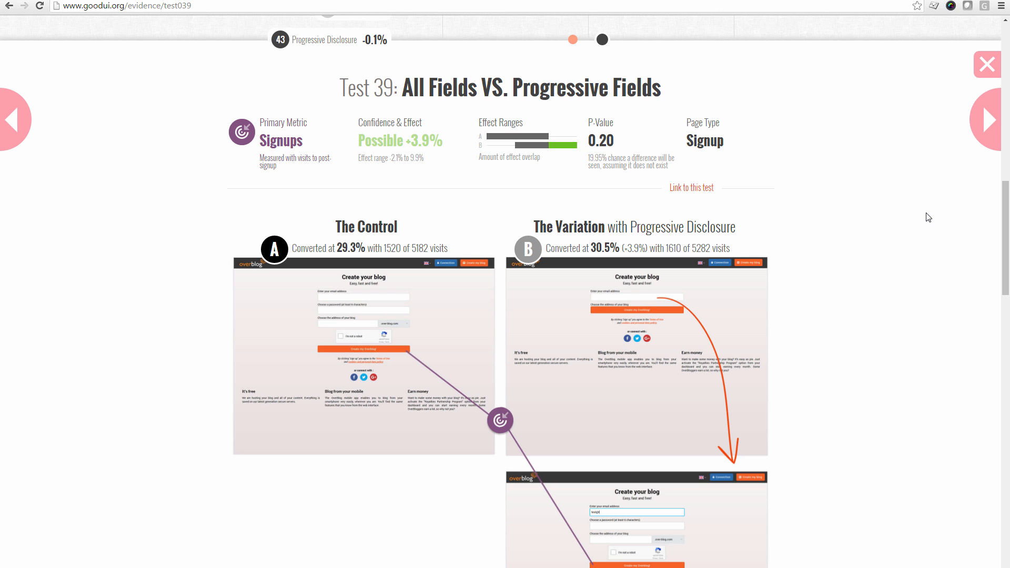
mouse_move(466, 235)
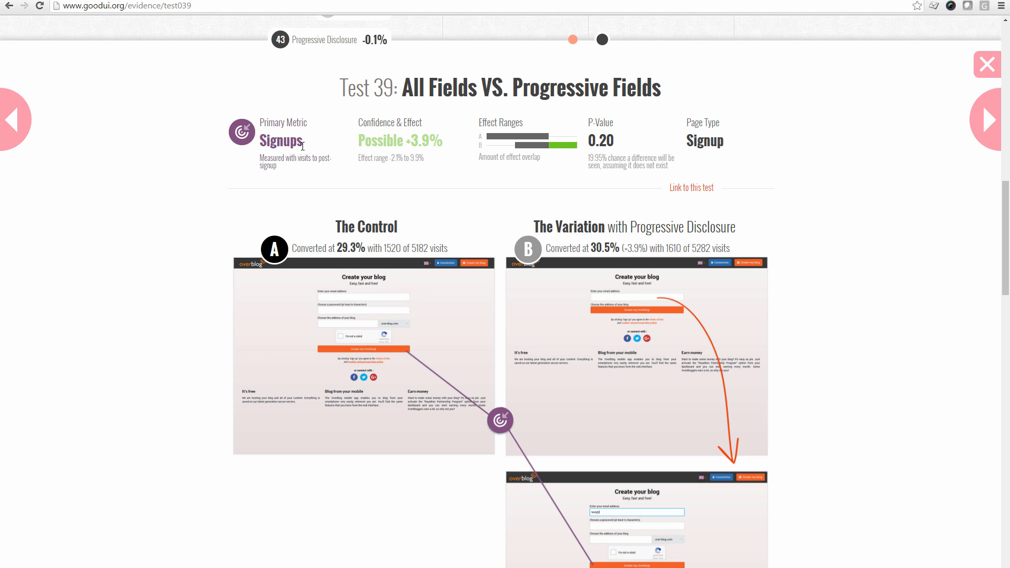
mouse_move(324, 161)
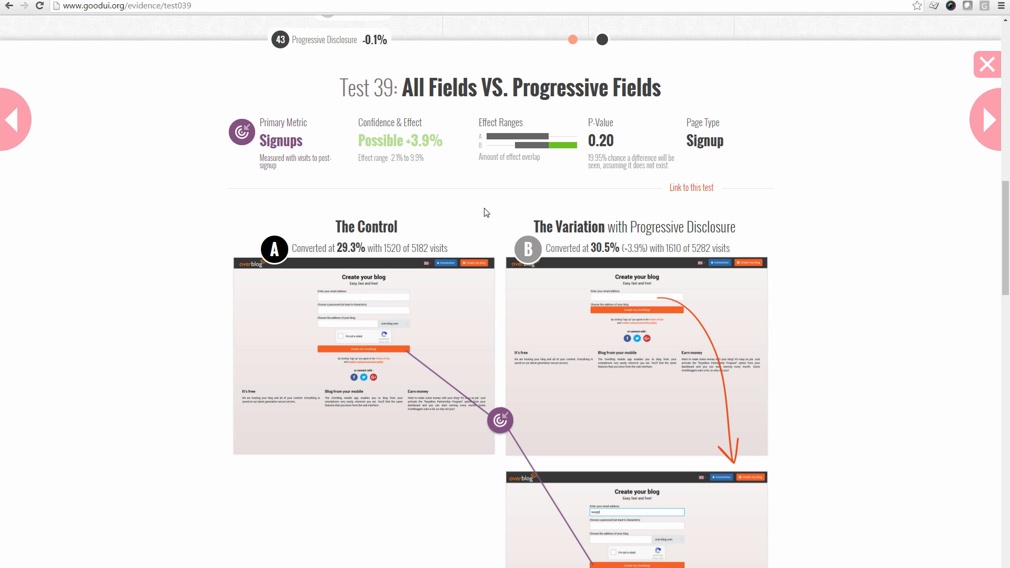
mouse_move(471, 215)
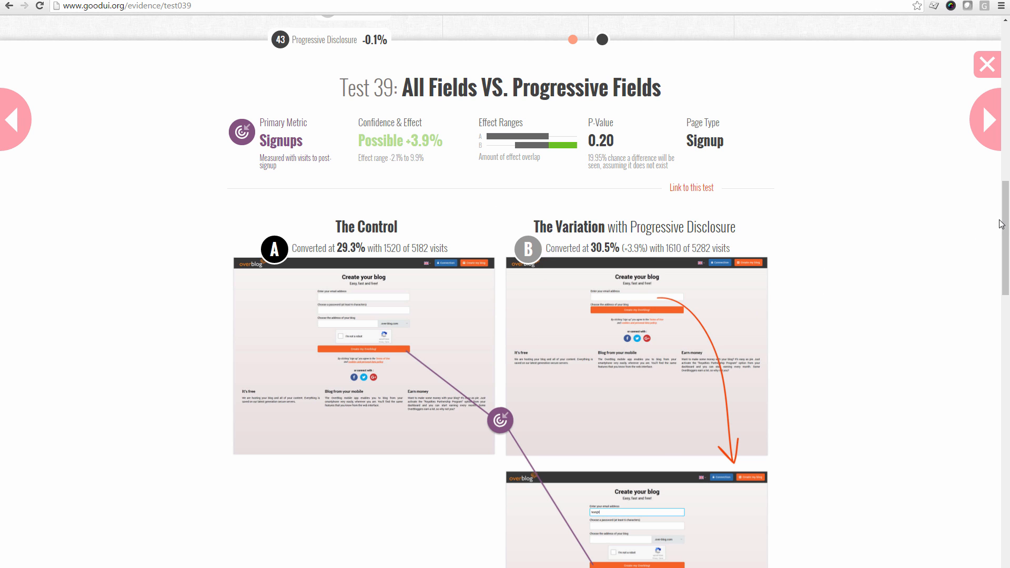
scroll("down", 3)
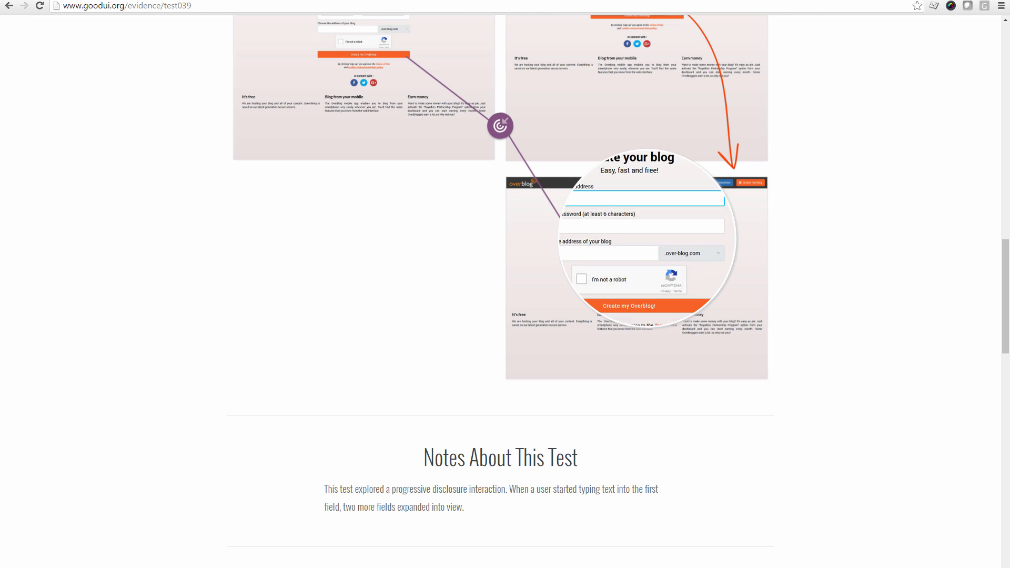
type("test@t")
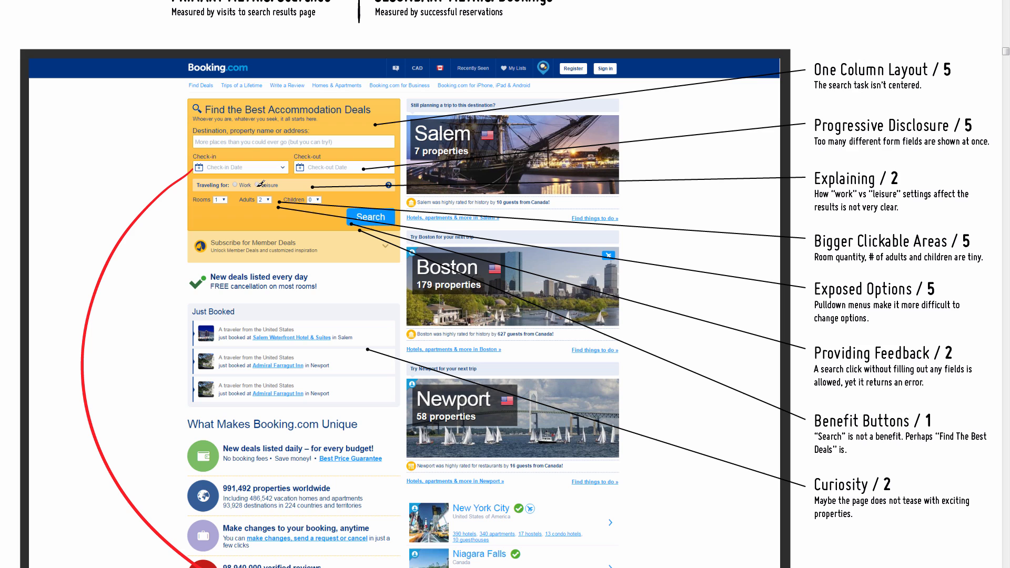
mouse_move(390, 183)
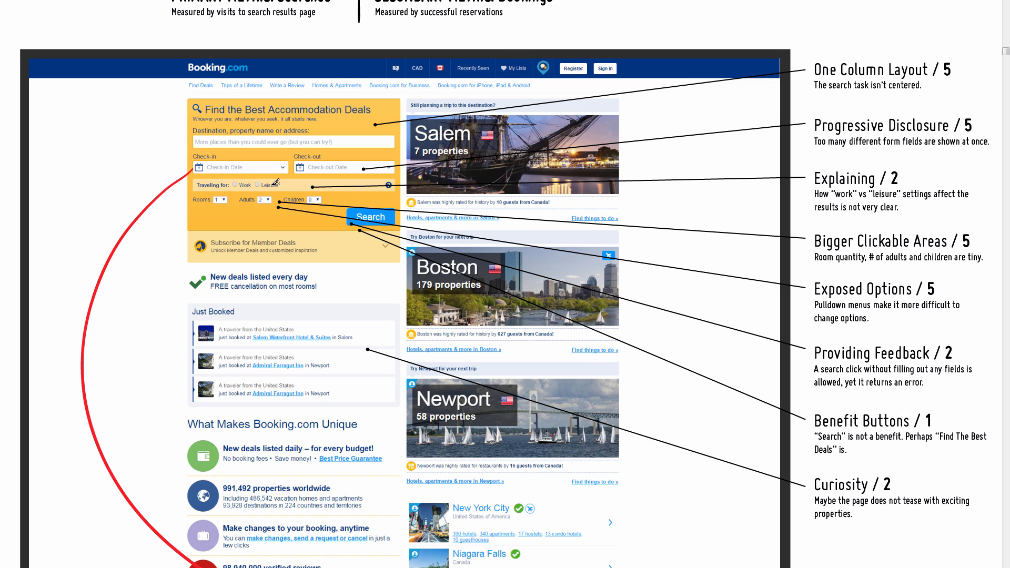
mouse_move(329, 214)
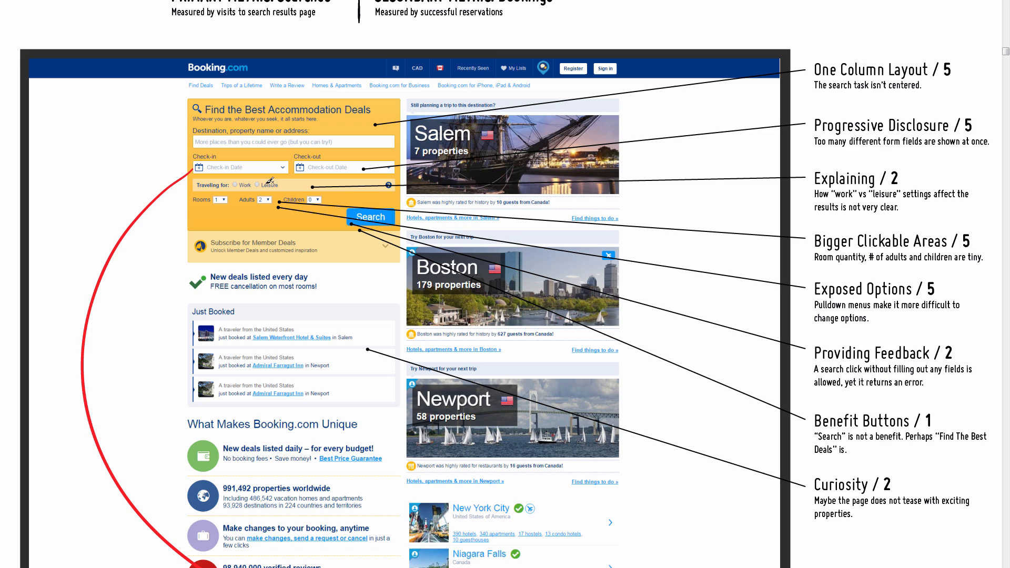
mouse_move(273, 219)
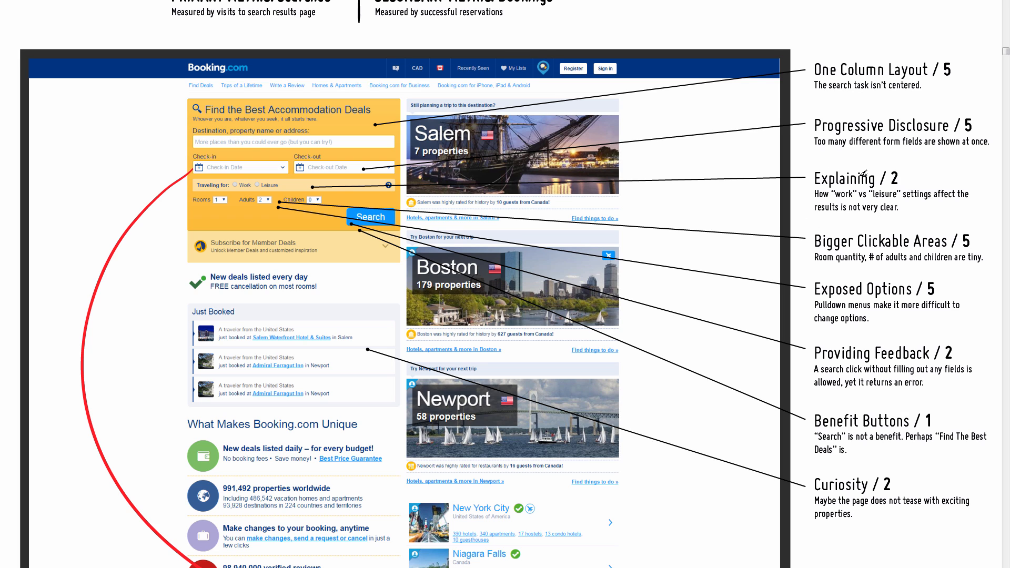
mouse_move(315, 203)
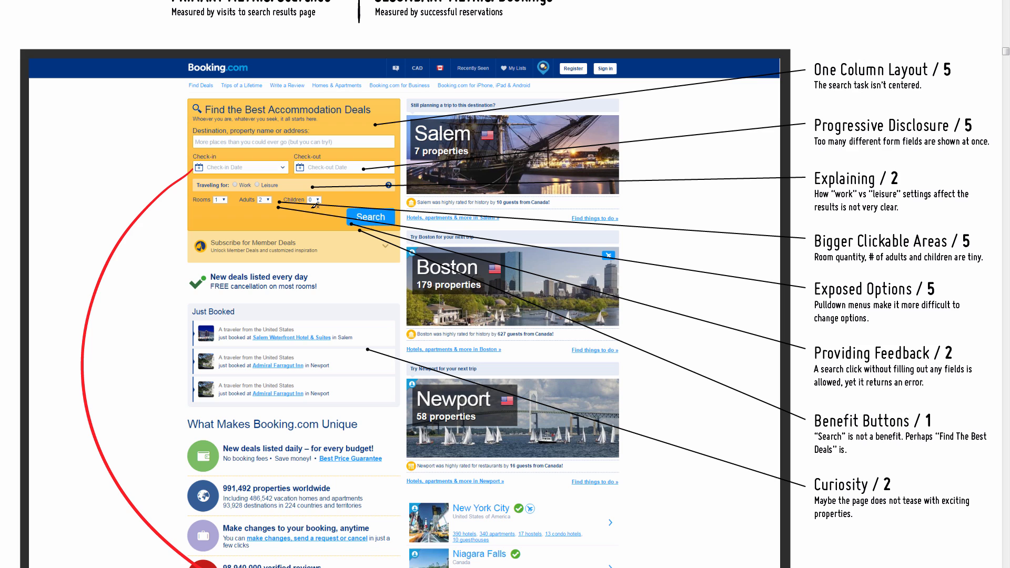
mouse_move(326, 260)
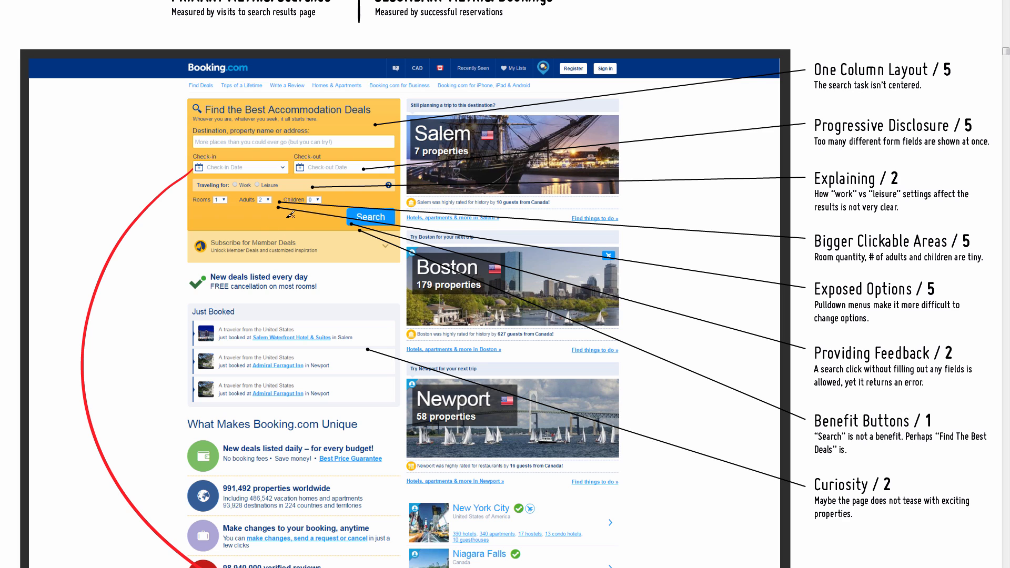
mouse_move(311, 208)
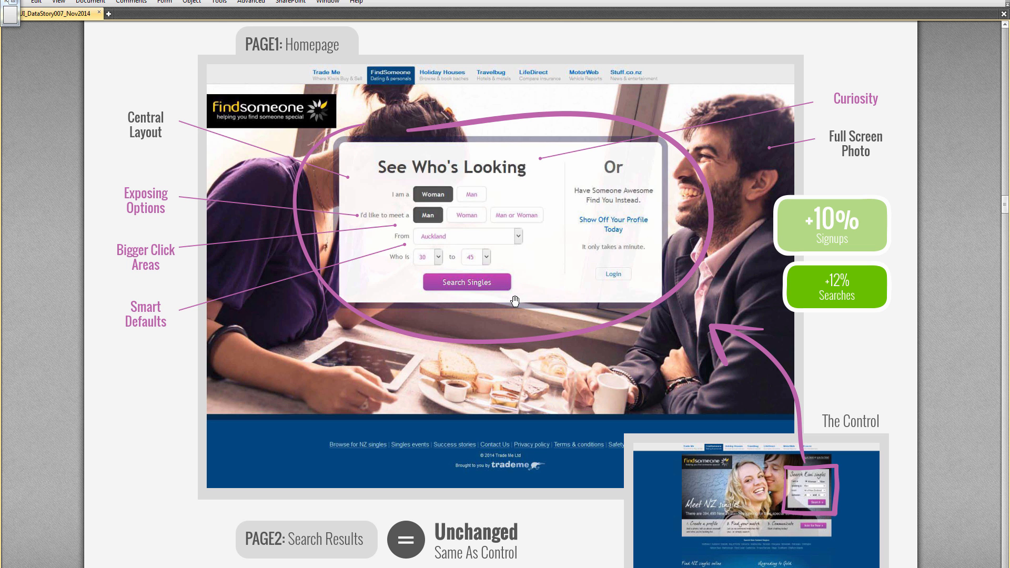
mouse_move(466, 252)
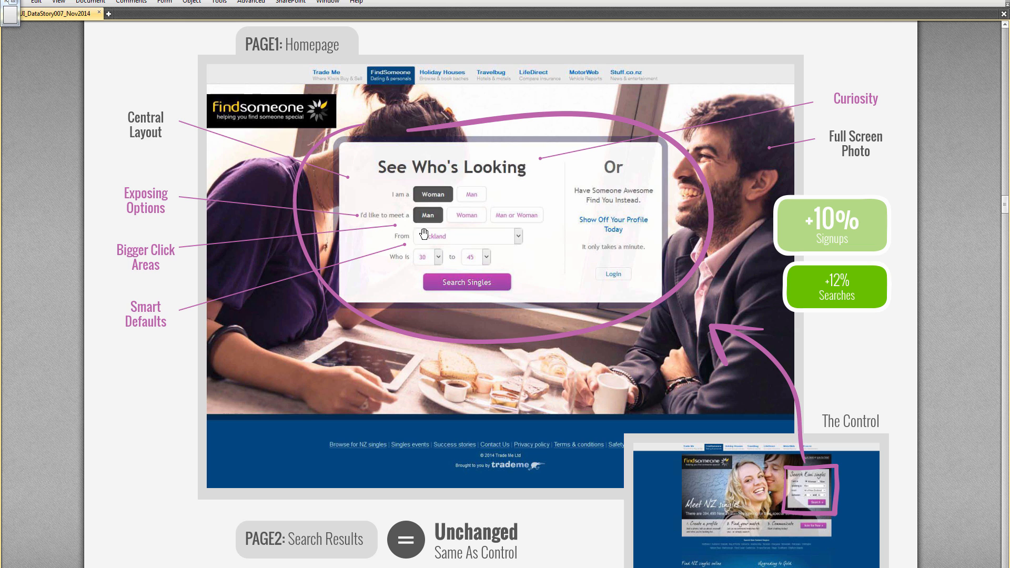
mouse_move(448, 203)
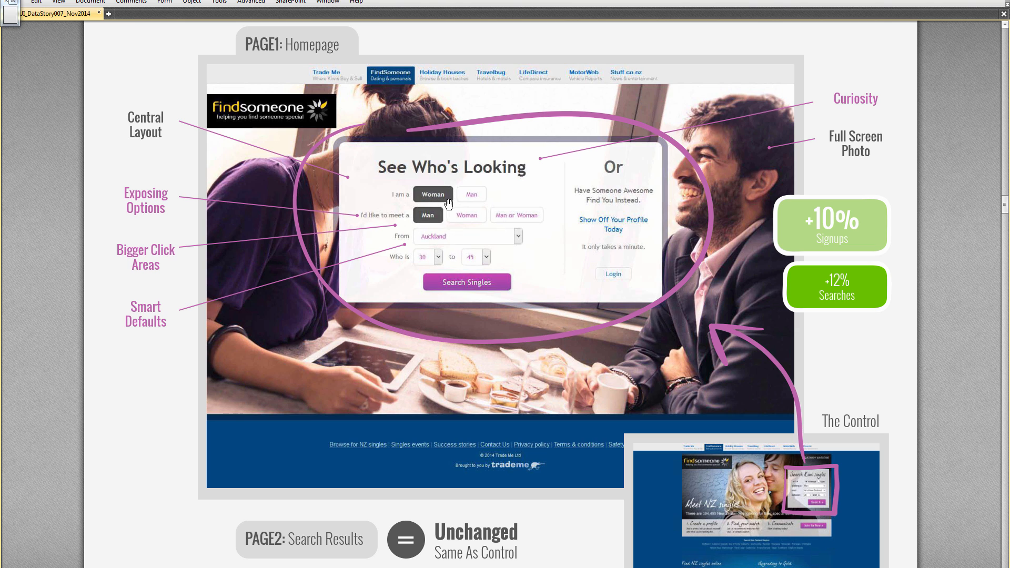
mouse_move(813, 469)
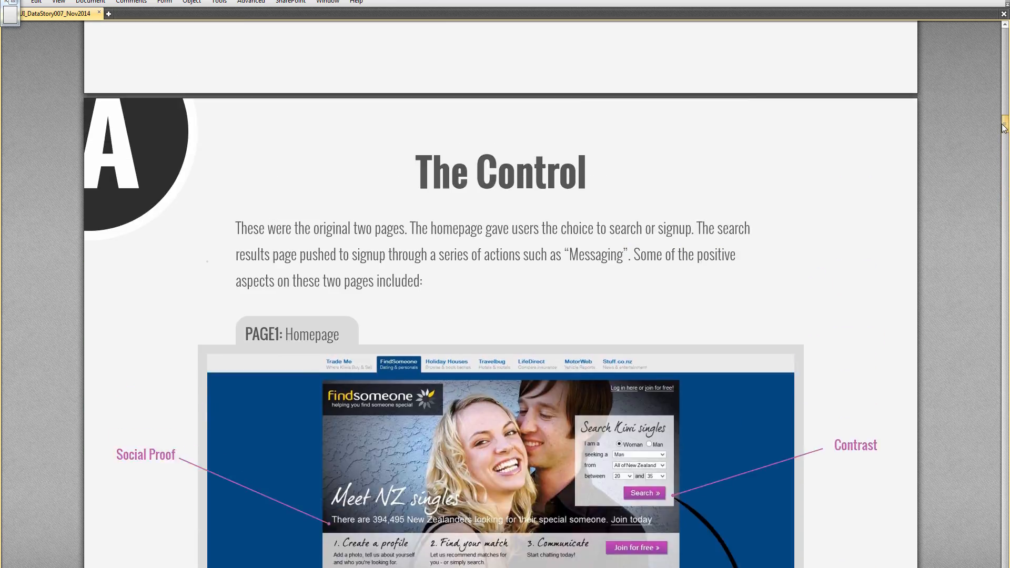
Scroll to The Control section showing the FindSomeone homepage with Social Proof and Contrast notes.
scroll("down", 3)
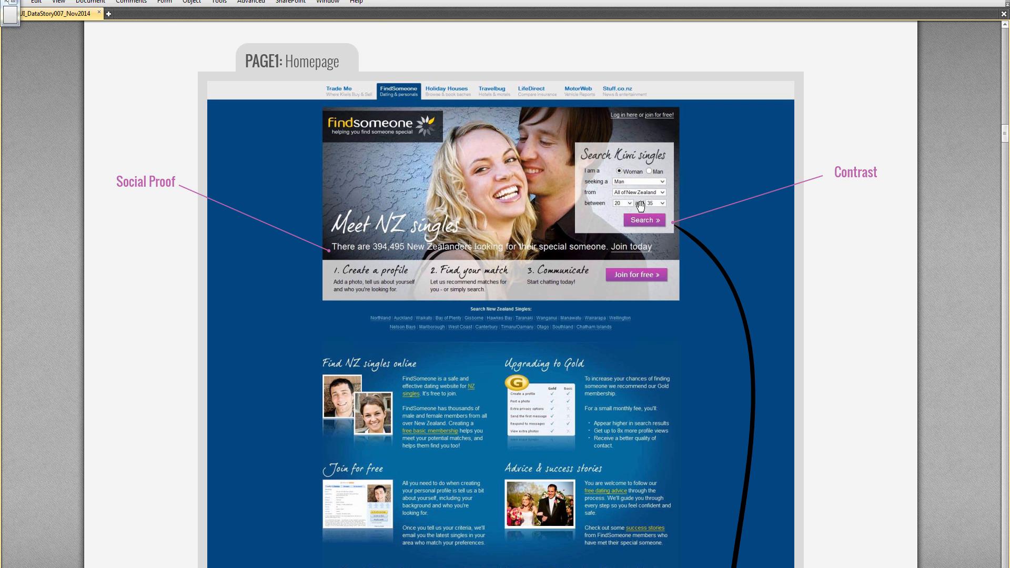
scroll("down", 3)
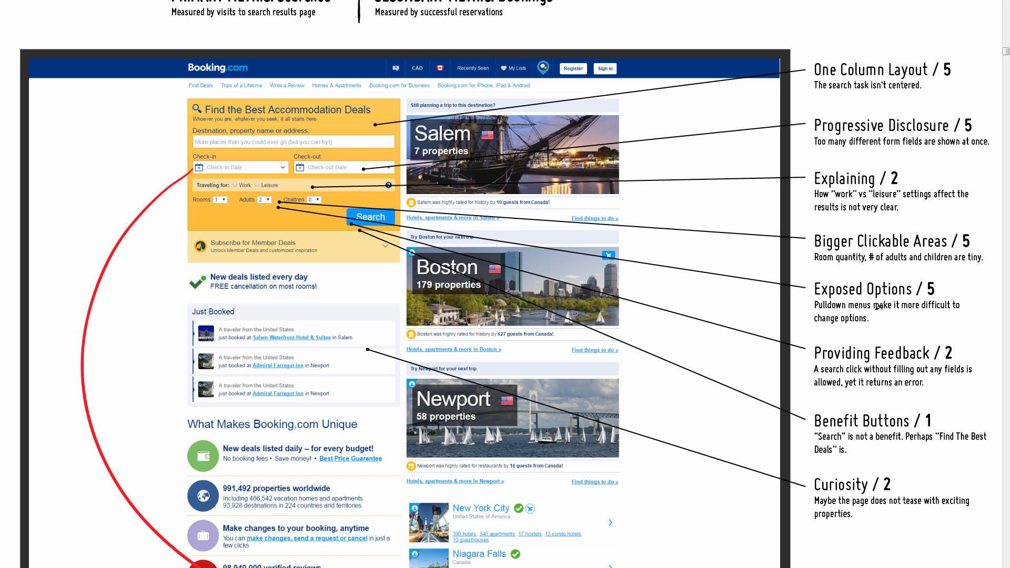
mouse_move(255, 203)
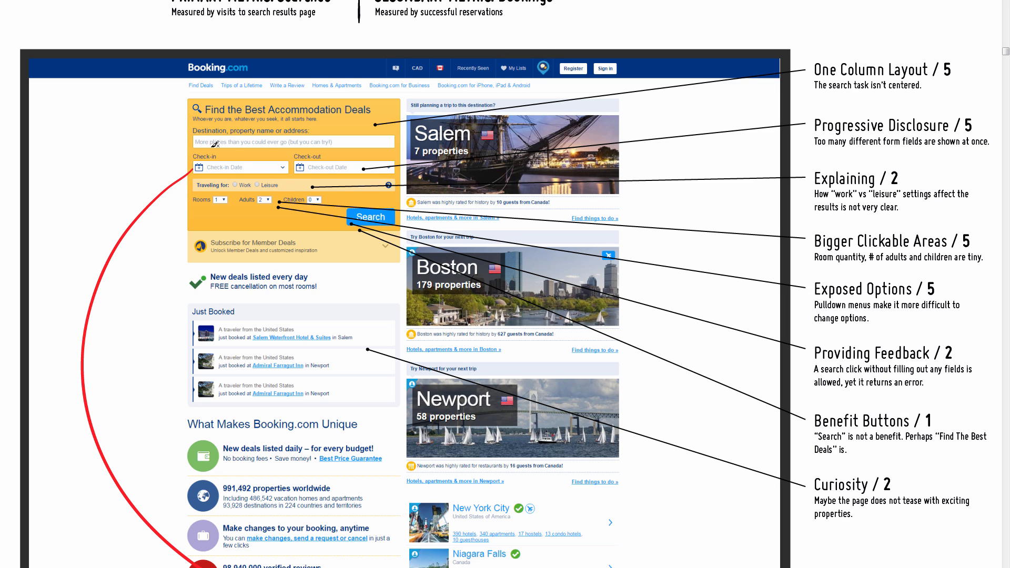
mouse_move(371, 216)
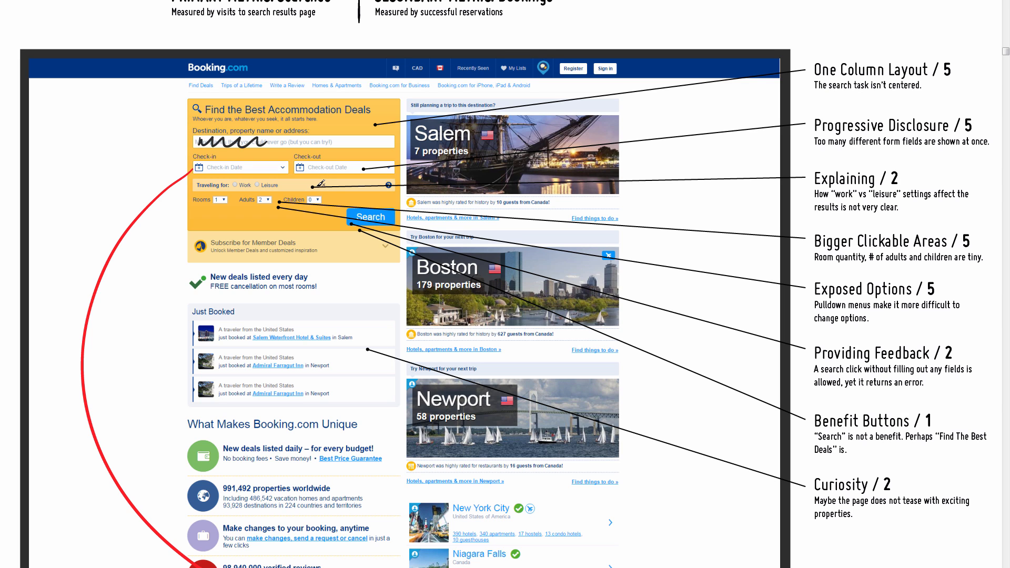
mouse_move(350, 213)
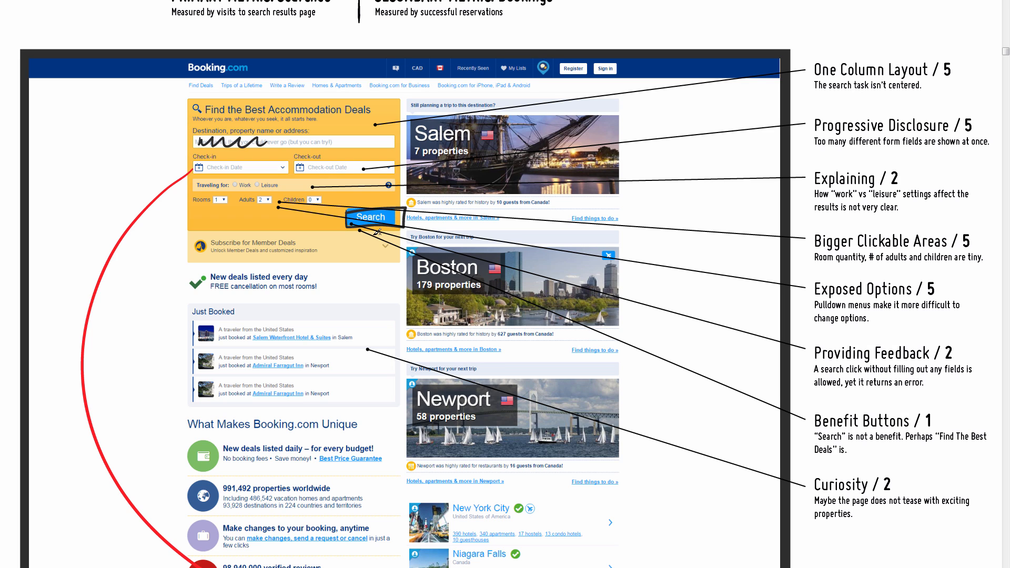
mouse_move(272, 152)
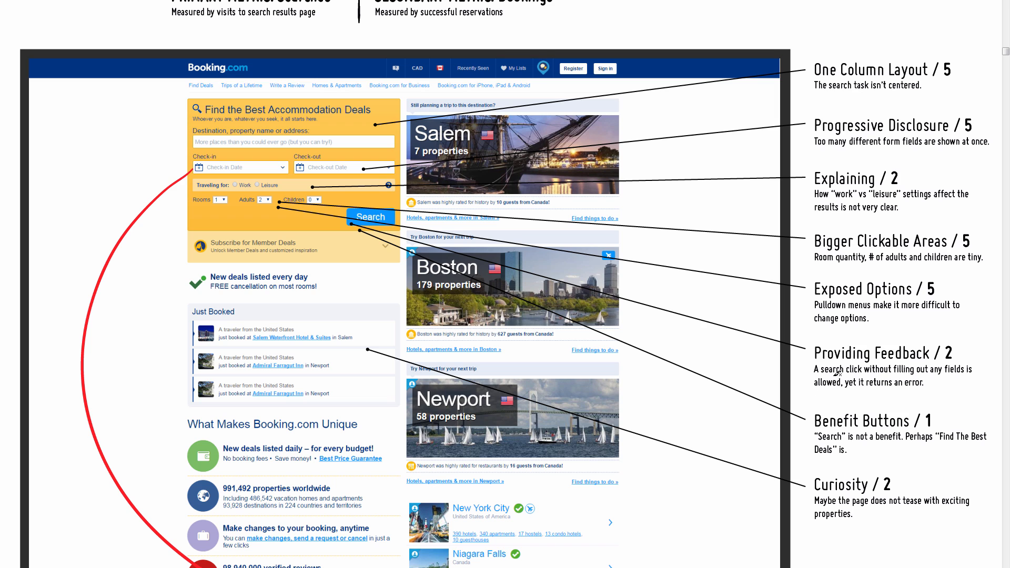
mouse_move(716, 401)
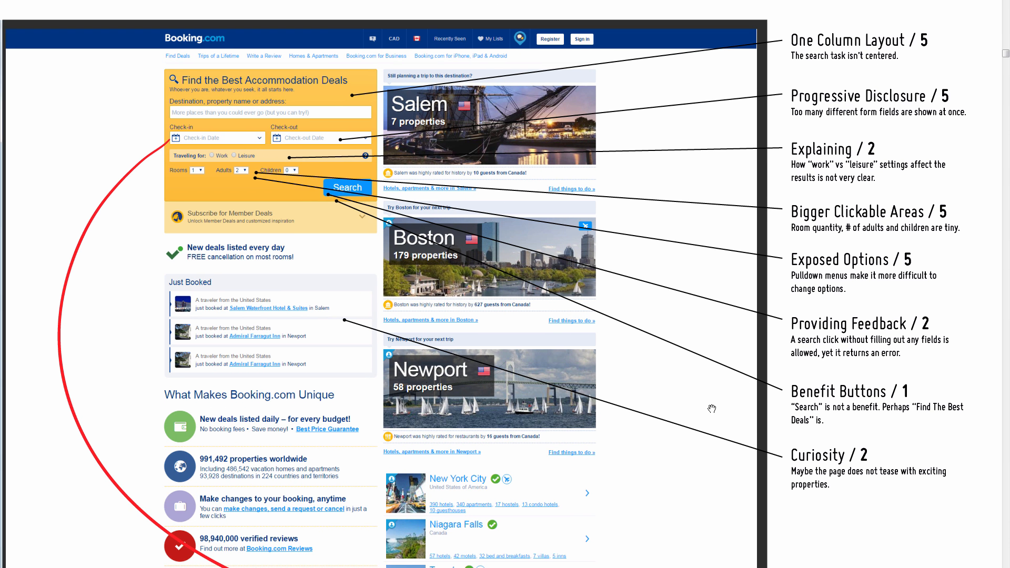
mouse_move(768, 463)
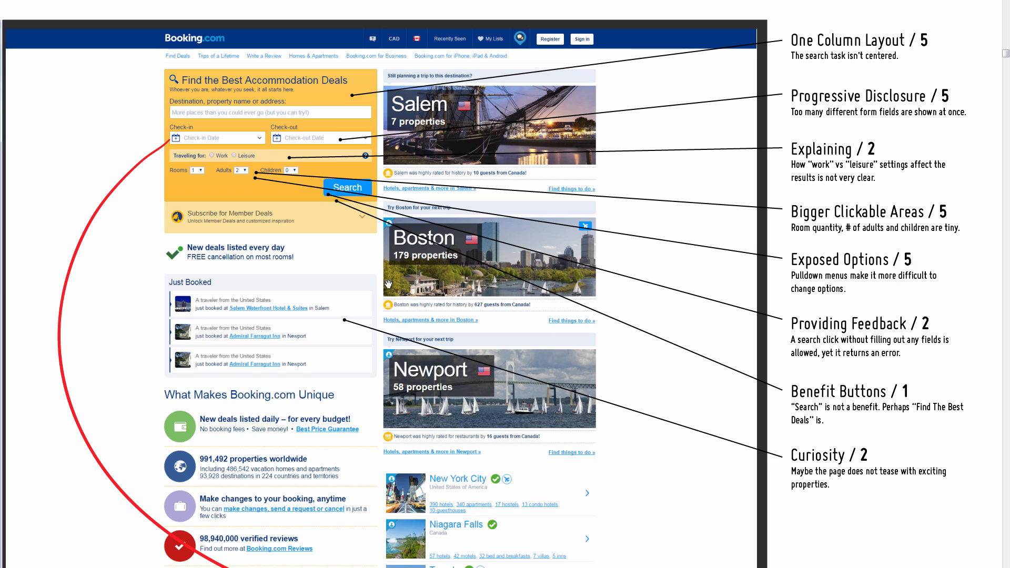
scroll("down", 3)
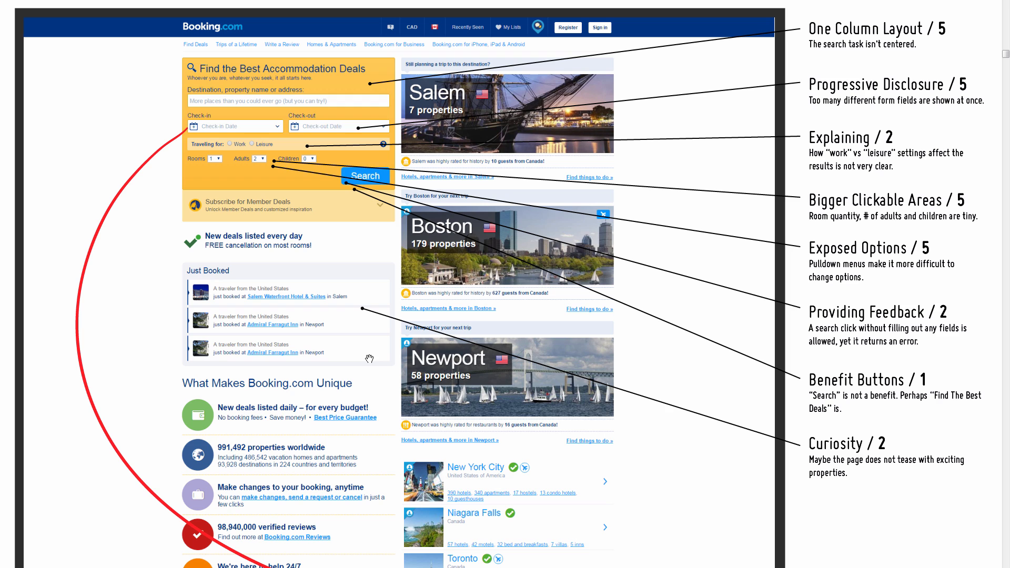
mouse_move(304, 230)
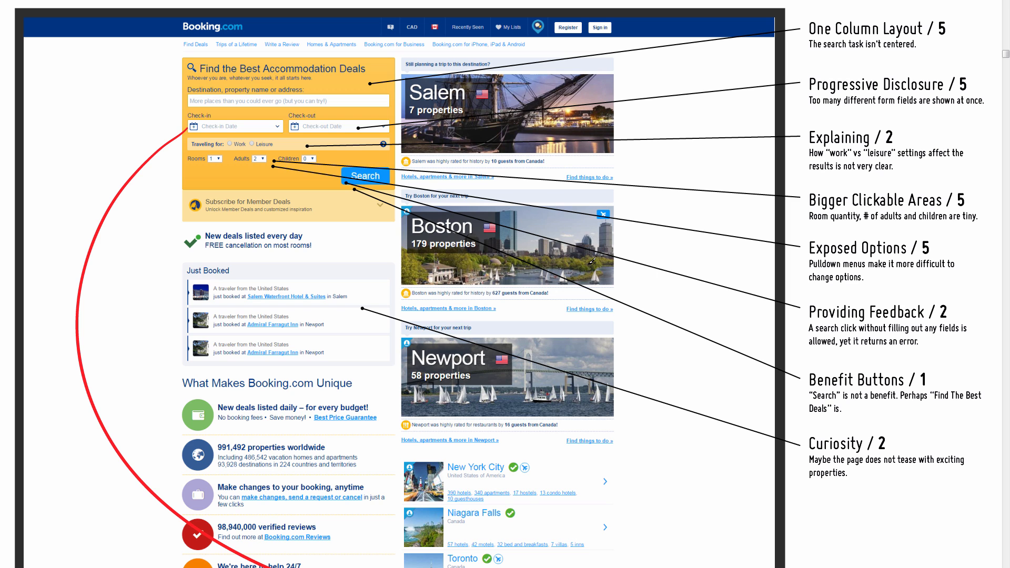
mouse_move(577, 361)
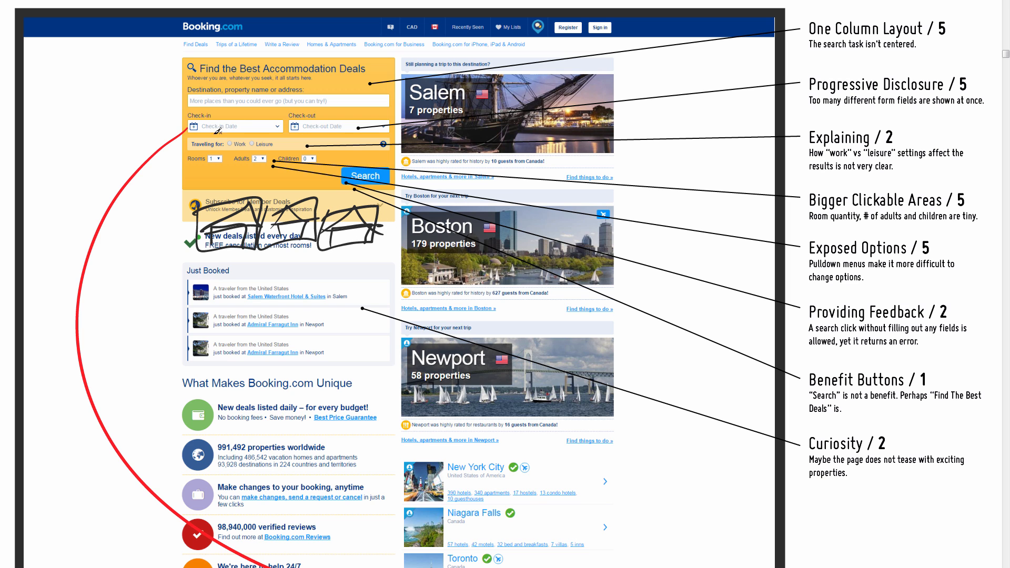
mouse_move(284, 168)
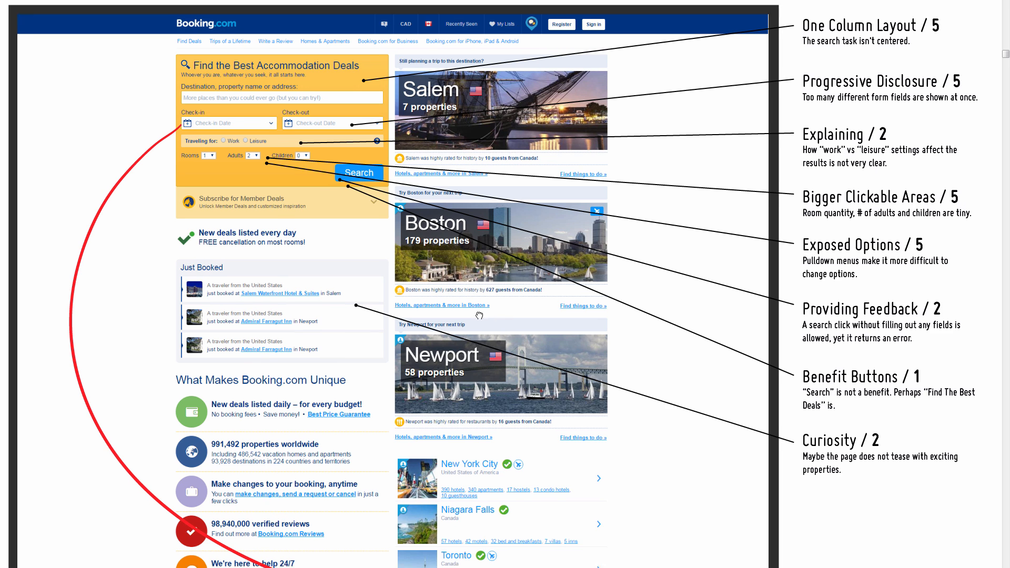
Scroll down to the Anticipating Intent / 3 and Consistency / 1 calendar mockups.
scroll("down", 3)
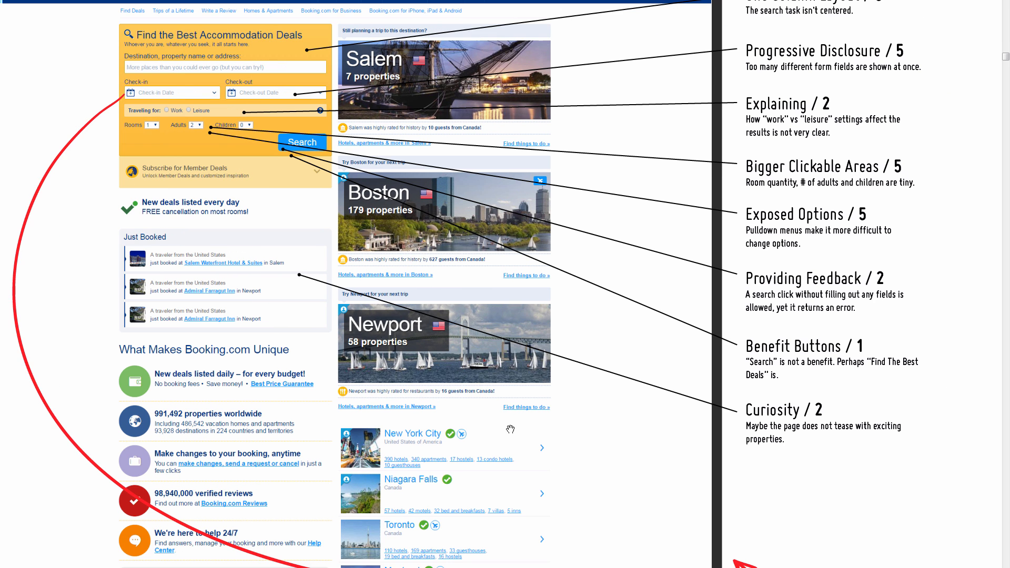
scroll("down", 3)
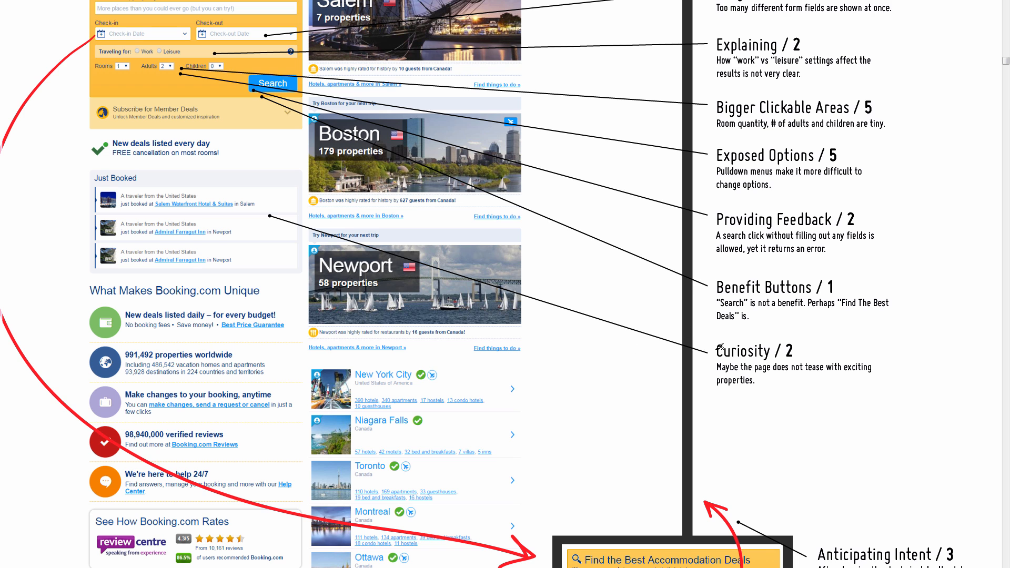
scroll("down", 3)
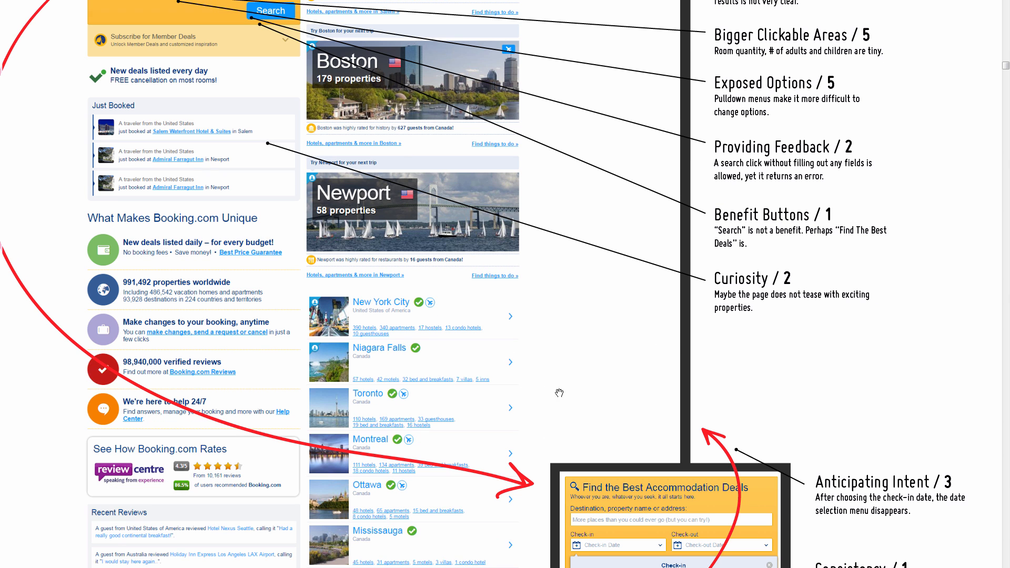
scroll("down", 3)
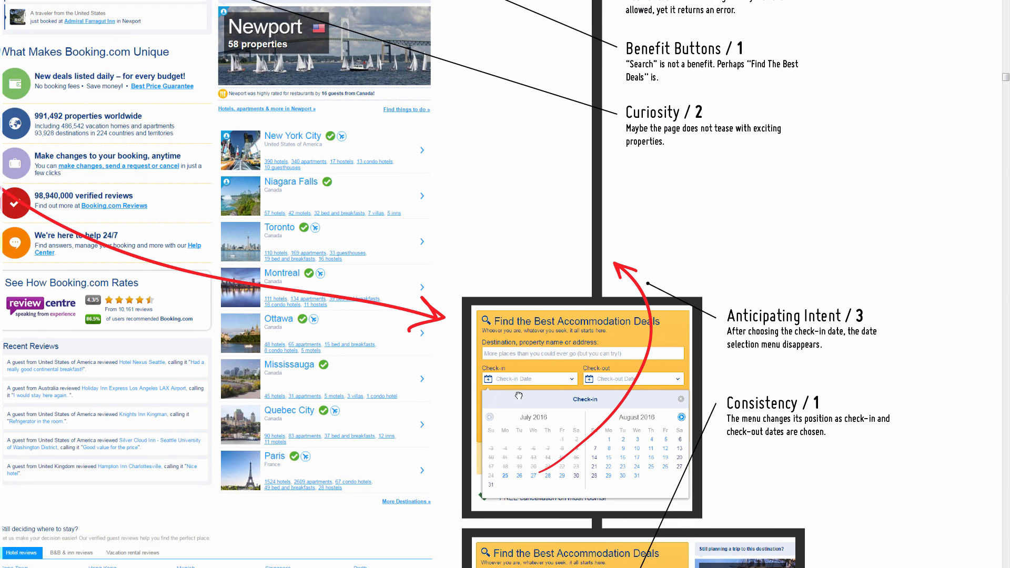
scroll("down", 3)
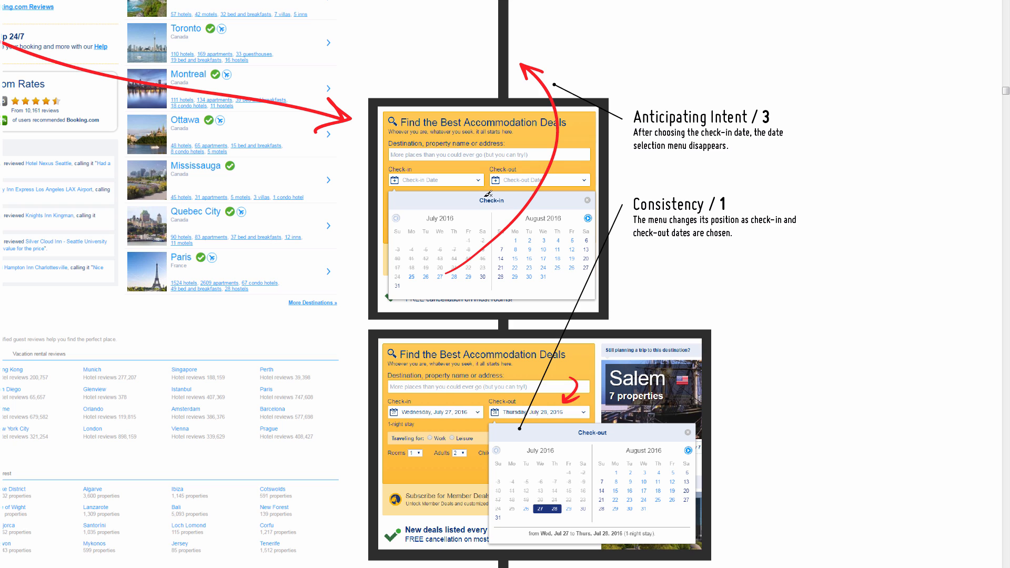
mouse_move(518, 188)
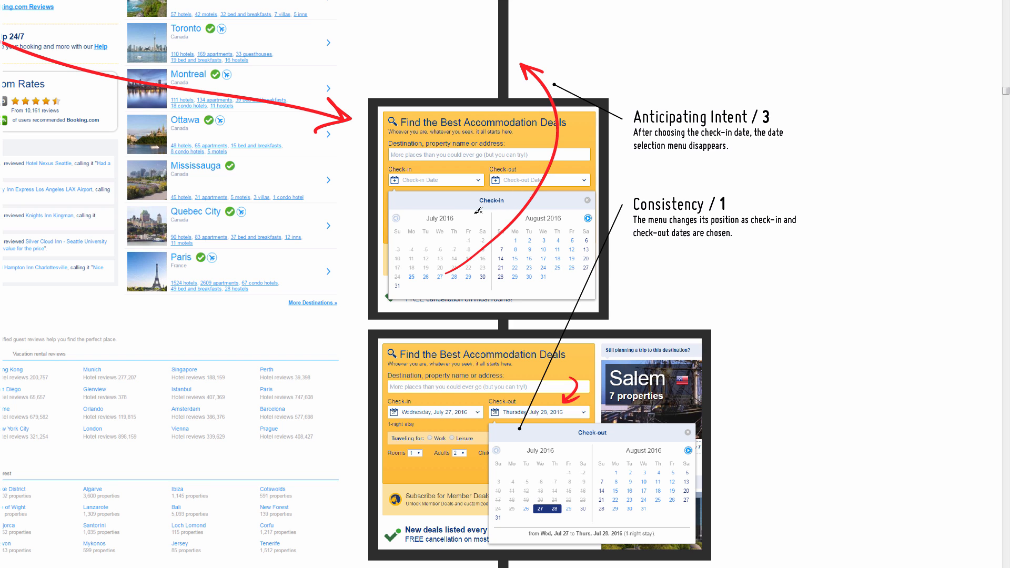
Scroll back to the top homepage screenshot with the One Column Layout / 5 note.
scroll("up", 3)
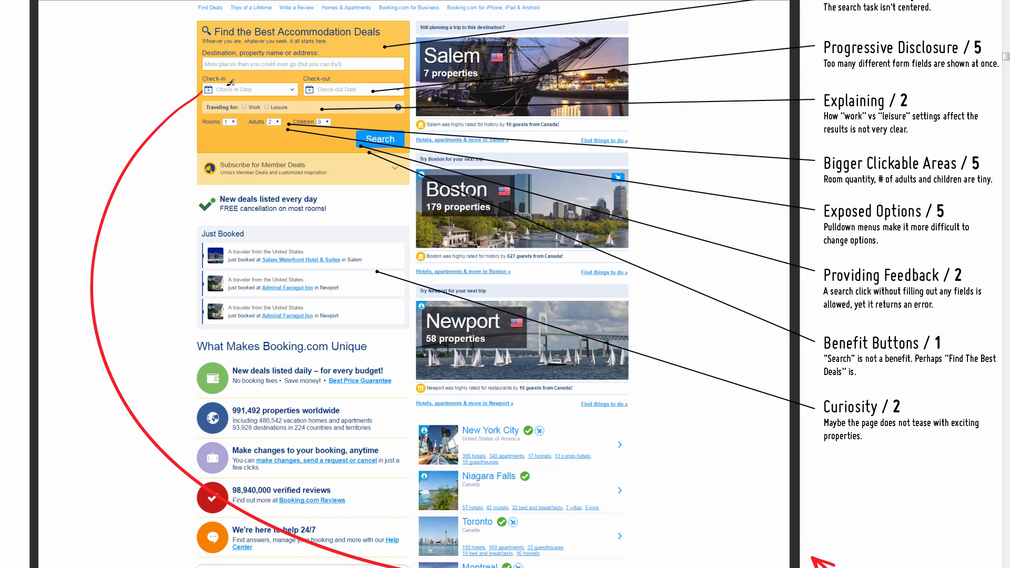
scroll("down", 3)
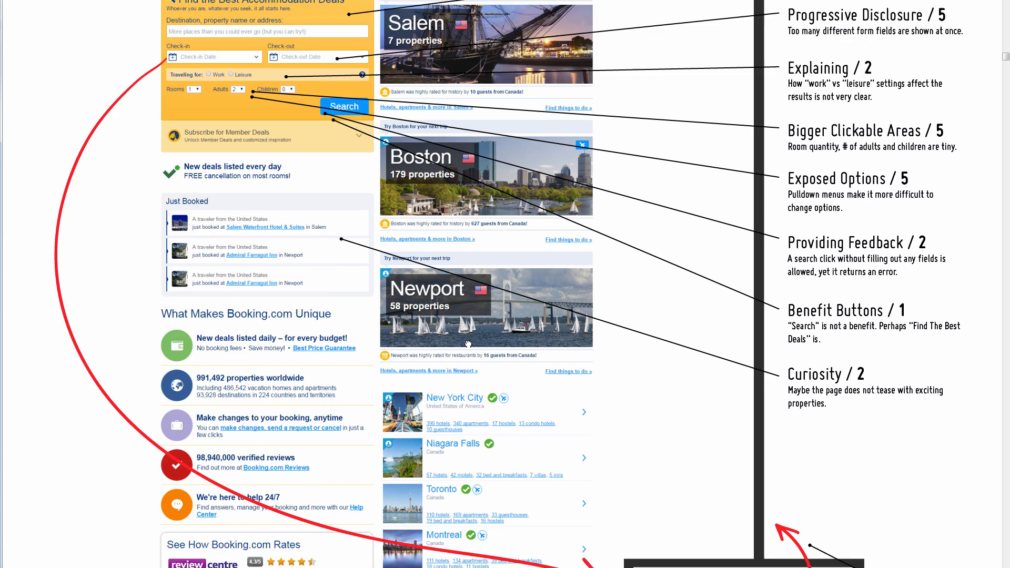
scroll("down", 3)
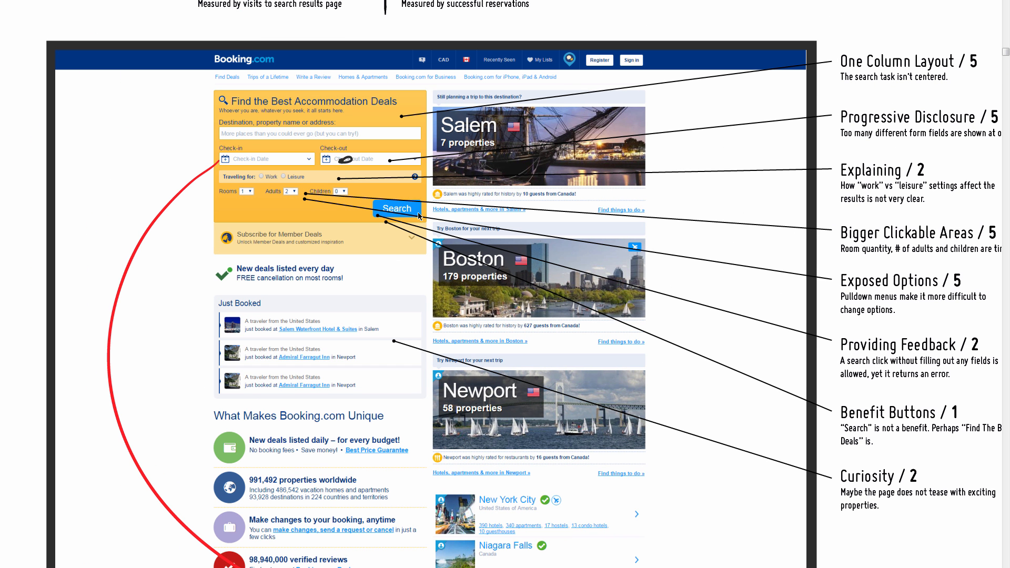
mouse_move(610, 469)
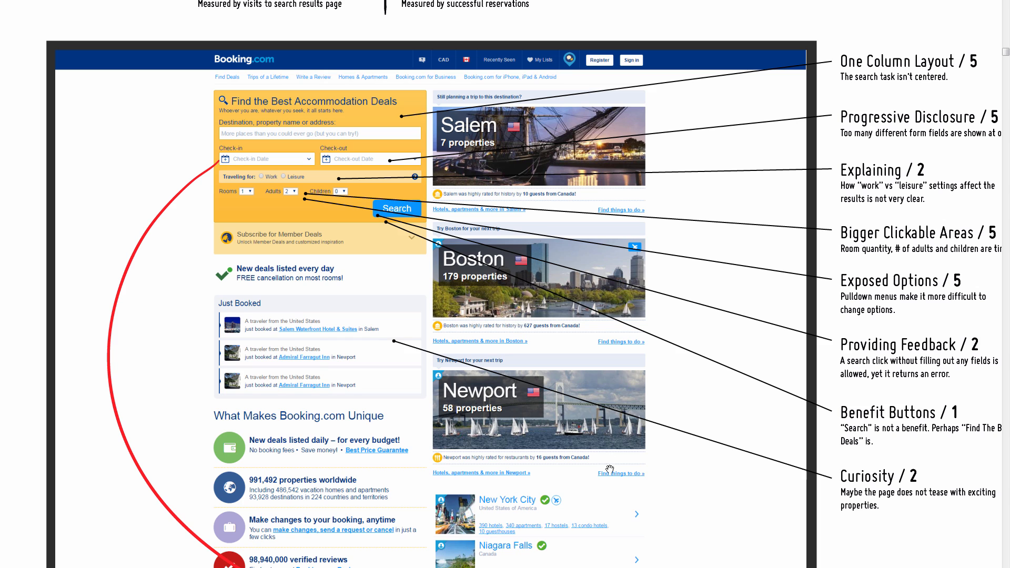
Scroll down again to the Anticipating Intent / 3 and Consistency / 1 calendar notes.
scroll("down", 3)
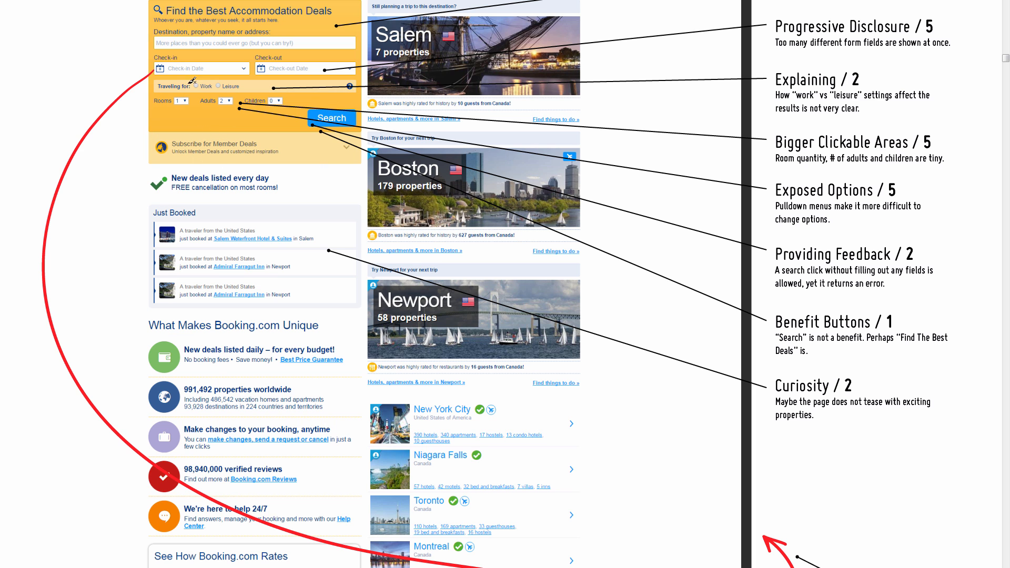
mouse_move(628, 403)
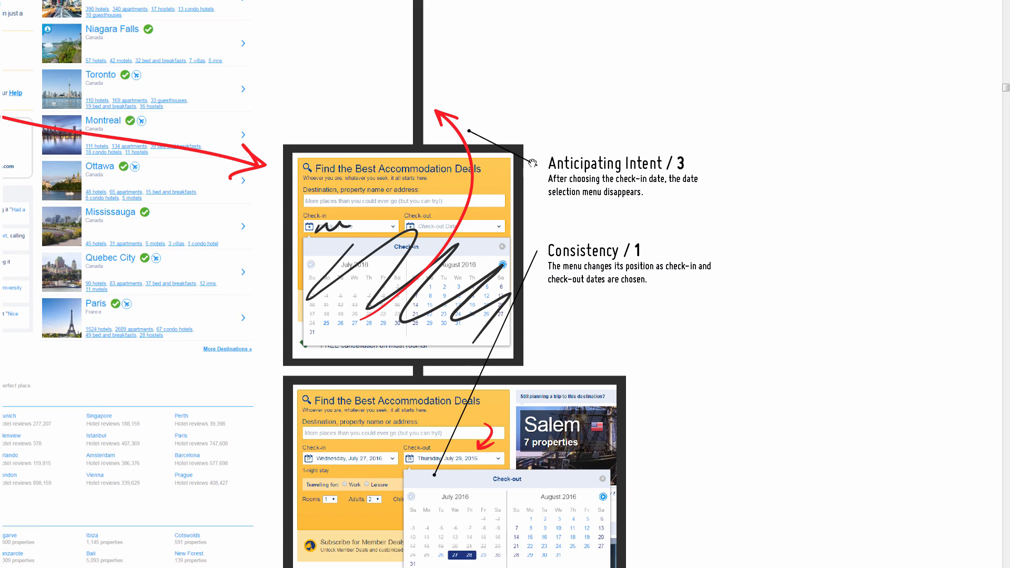
scroll("down", 3)
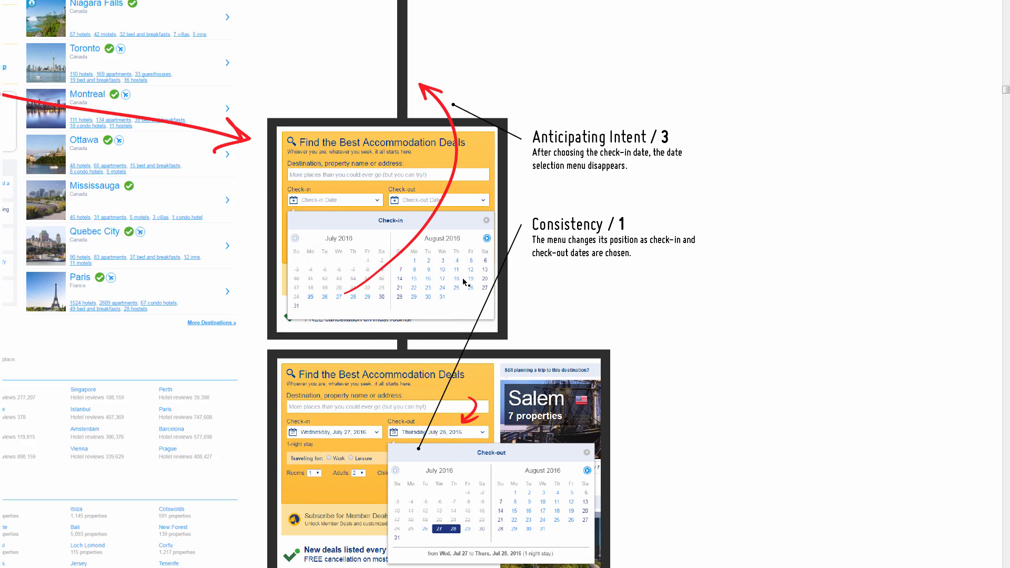
mouse_move(400, 200)
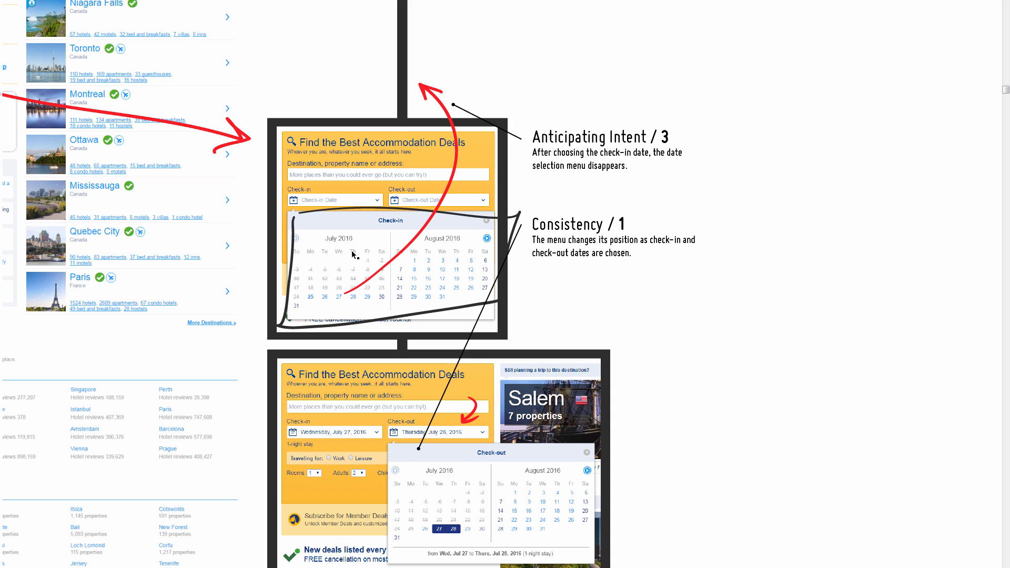
scroll("down", 3)
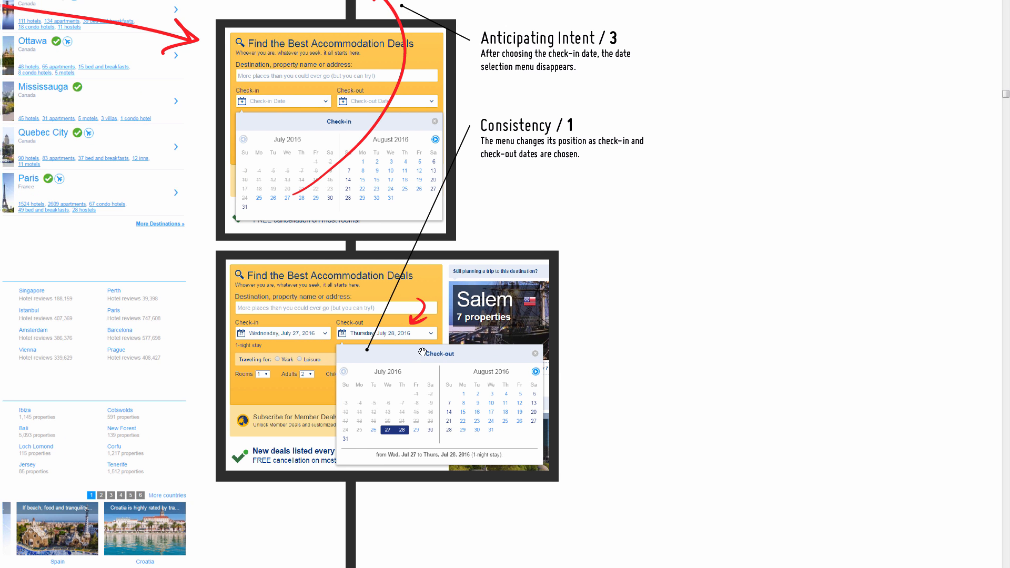
mouse_move(446, 338)
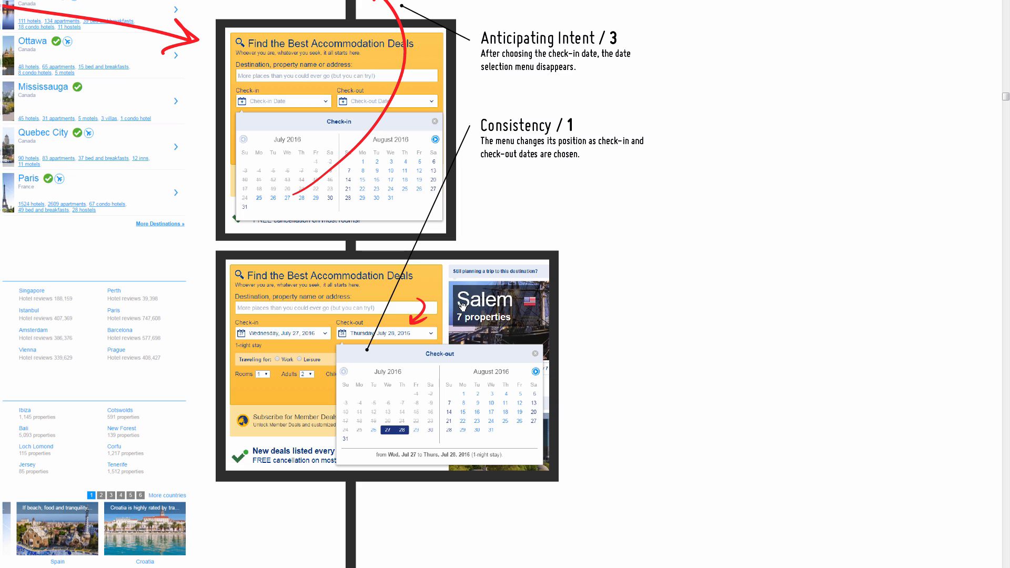
mouse_move(442, 353)
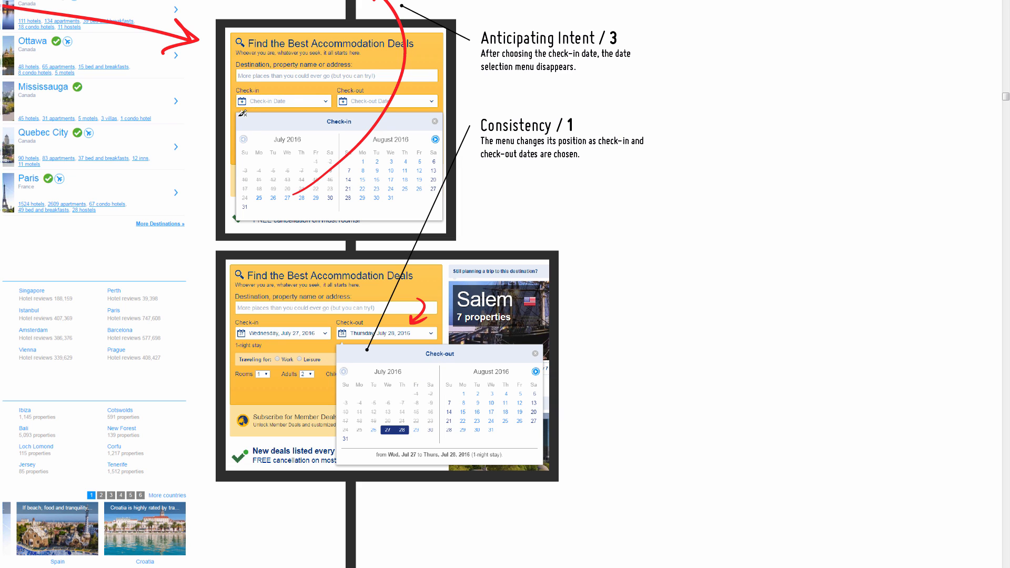
mouse_move(261, 200)
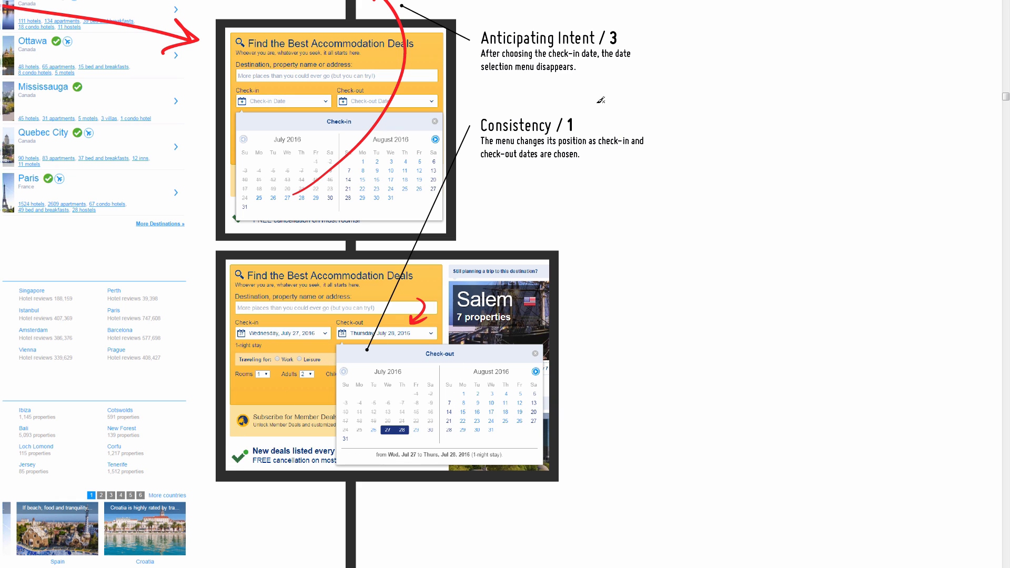
mouse_move(515, 256)
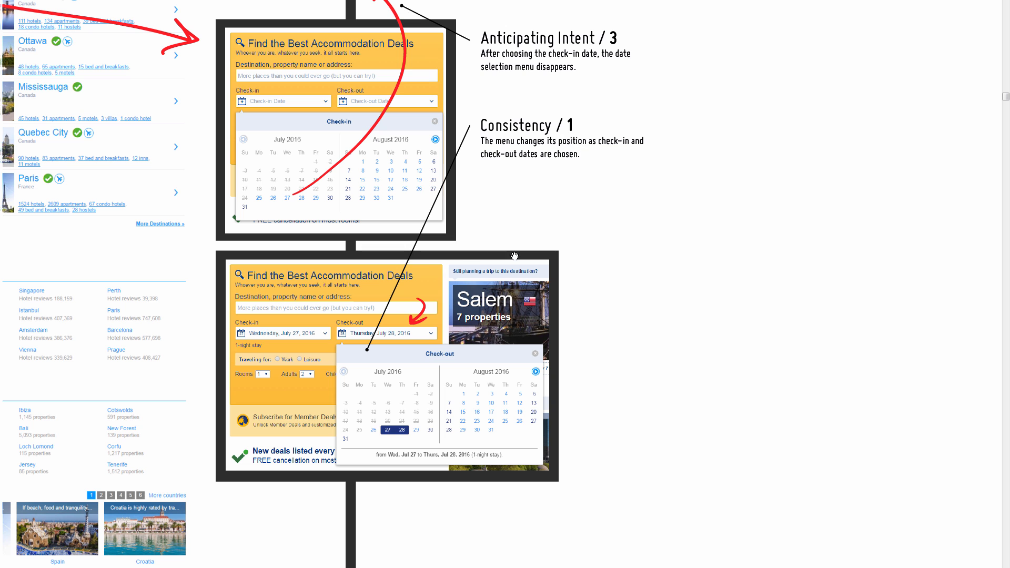